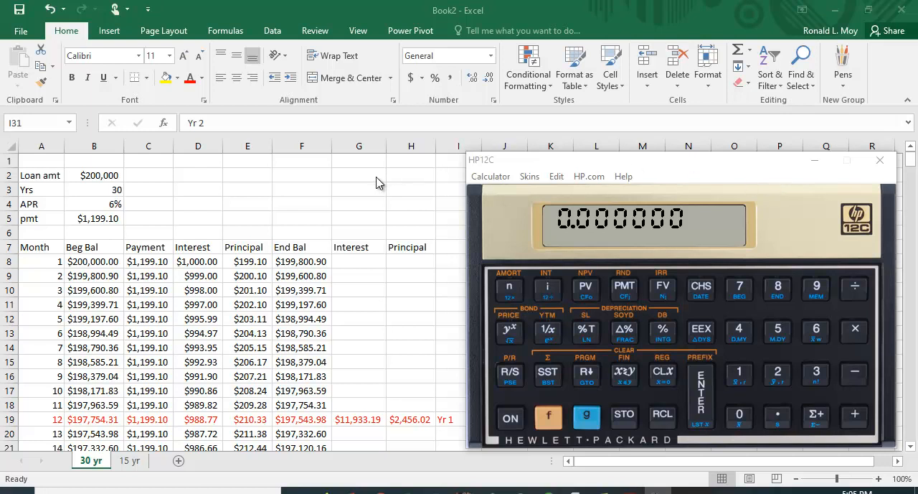
{"action": "mouse_move", "coordinate": [321, 189]}
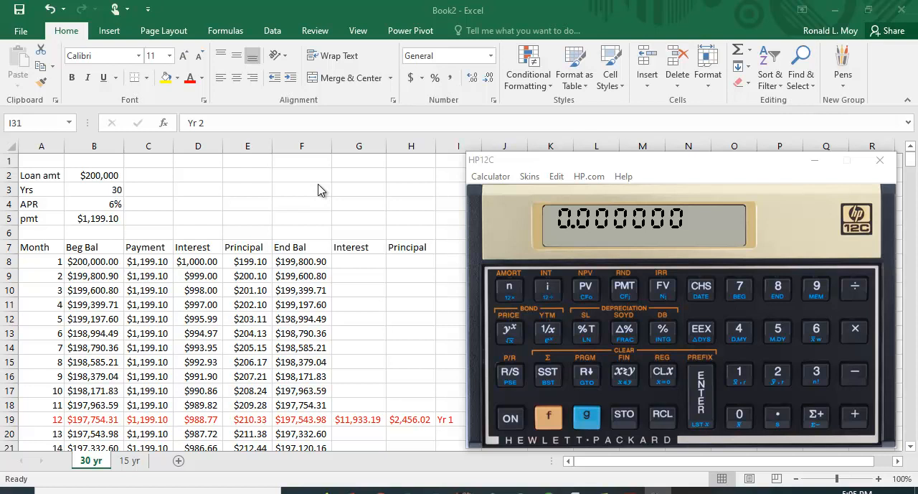
{"action": "mouse_move", "coordinate": [342, 206]}
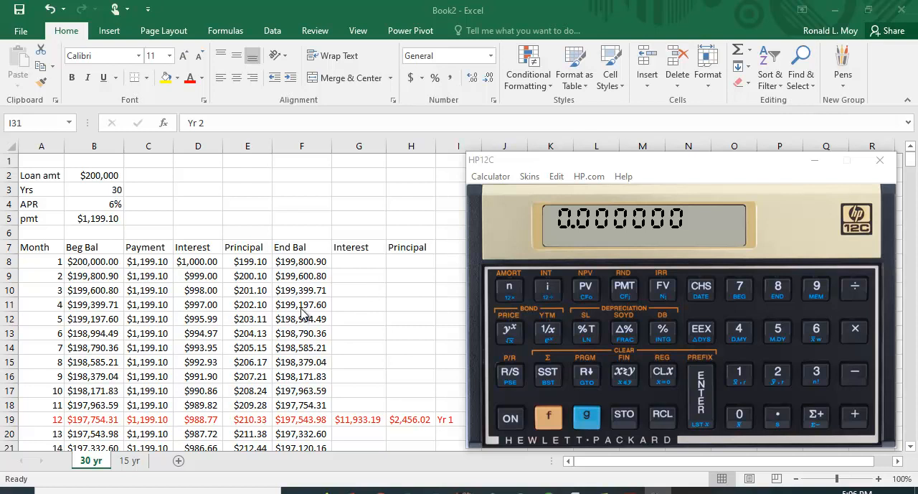
{"action": "mouse_move", "coordinate": [272, 347]}
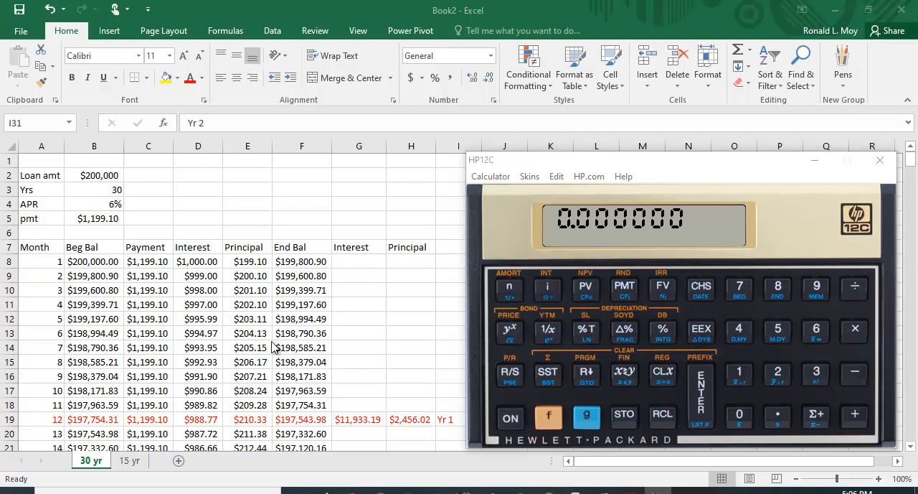
{"action": "mouse_move", "coordinate": [327, 313]}
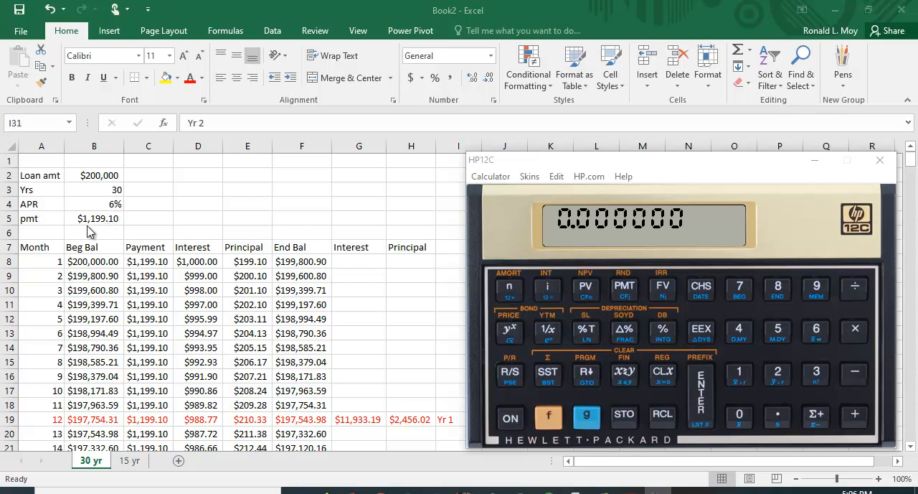
{"action": "mouse_move", "coordinate": [100, 229]}
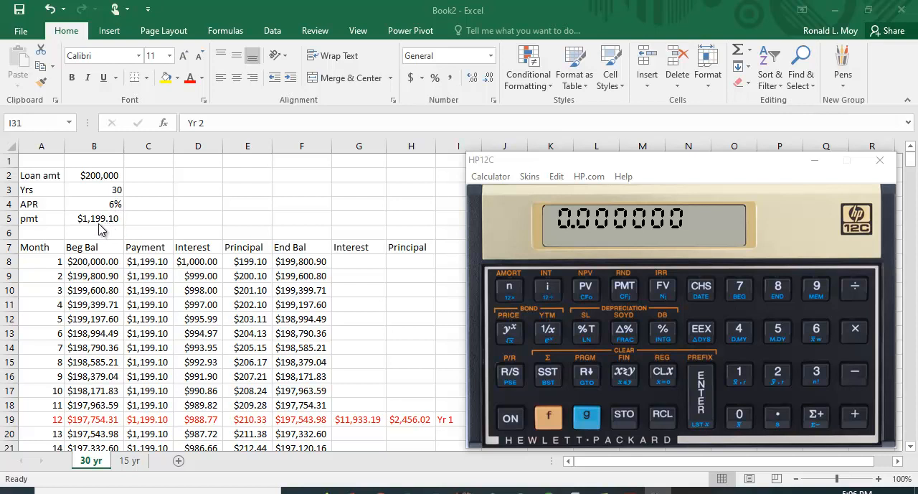
{"action": "mouse_move", "coordinate": [560, 272]}
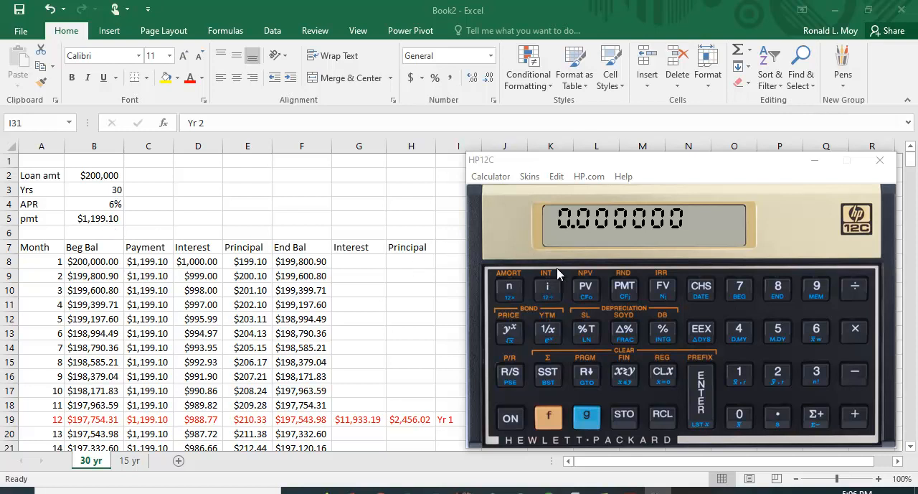
{"action": "mouse_move", "coordinate": [379, 298]}
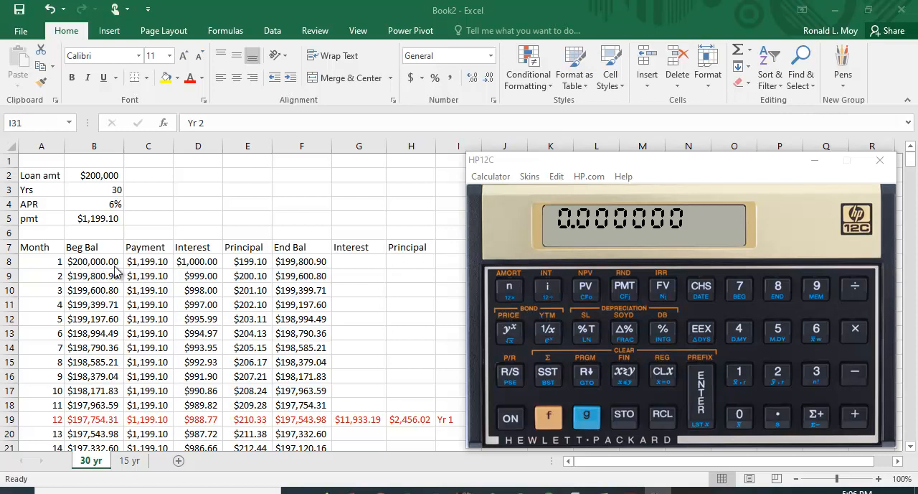
{"action": "mouse_move", "coordinate": [95, 235]}
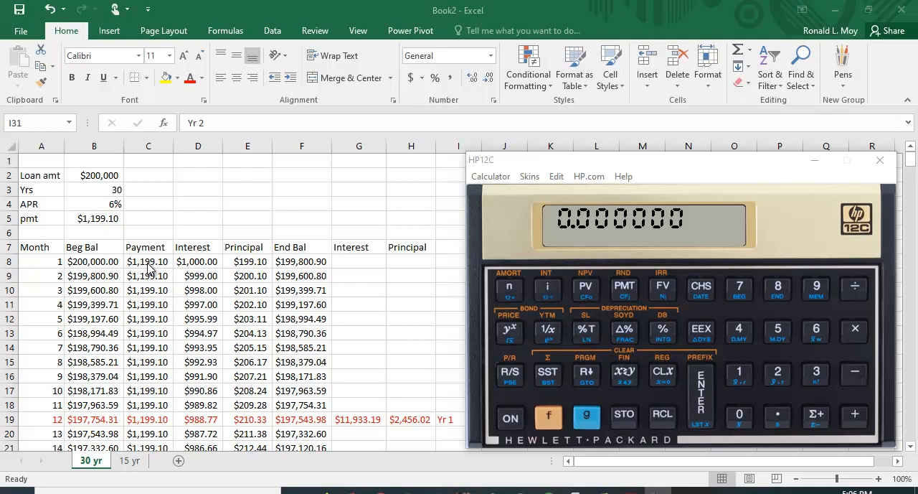
{"action": "mouse_move", "coordinate": [201, 274]}
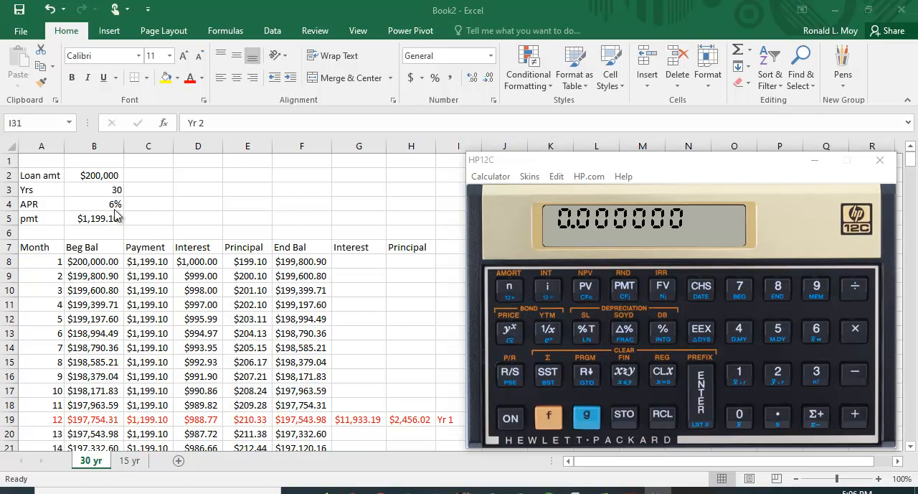
{"action": "mouse_move", "coordinate": [126, 216]}
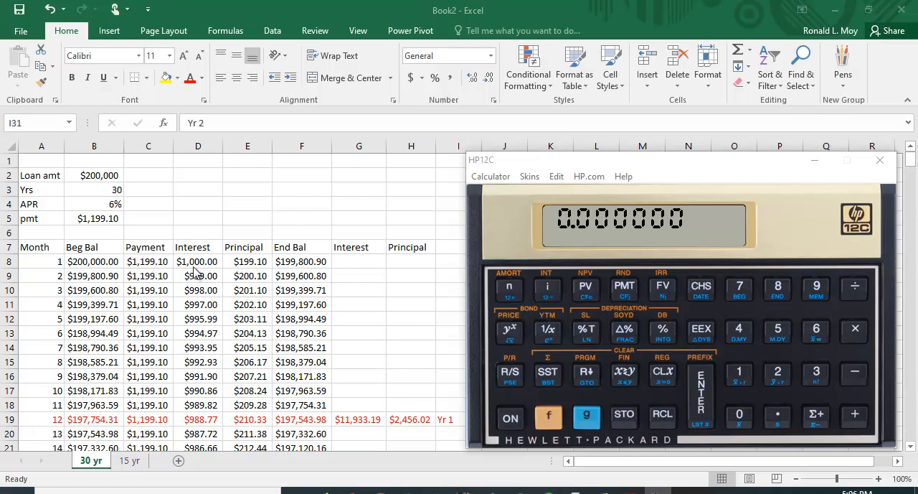
{"action": "mouse_move", "coordinate": [190, 276]}
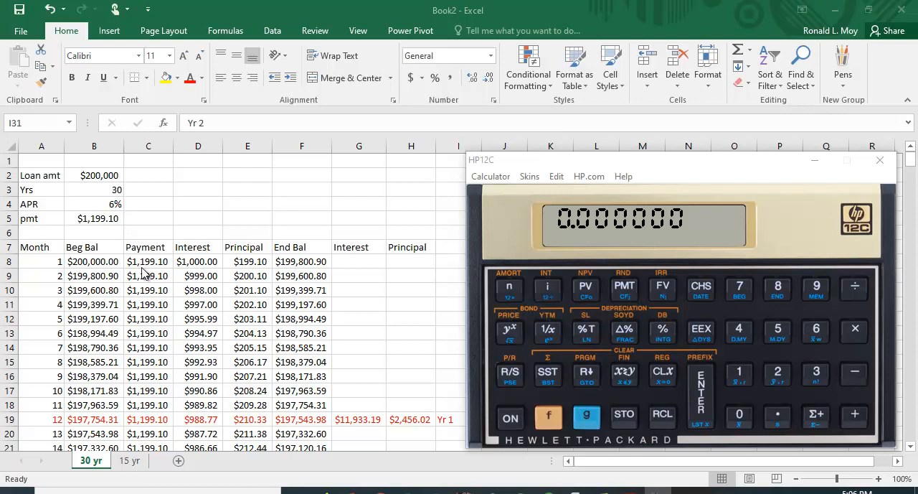
{"action": "mouse_move", "coordinate": [152, 268]}
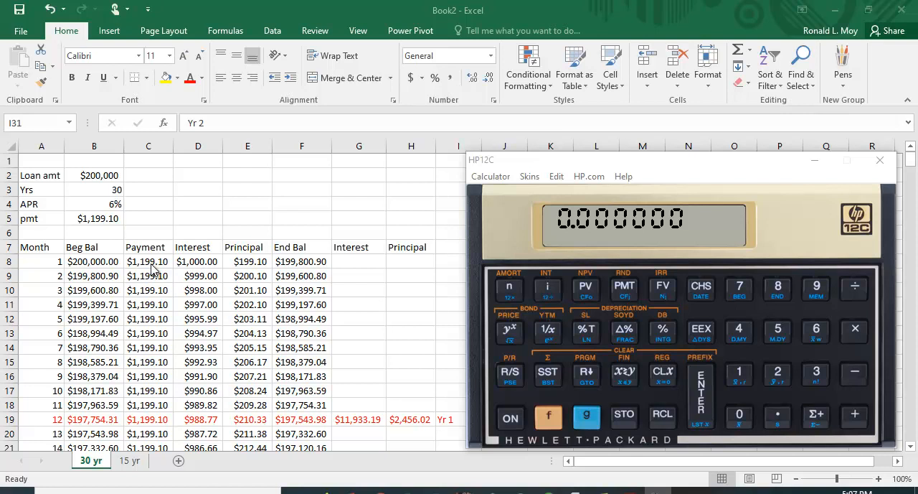
{"action": "mouse_move", "coordinate": [203, 272]}
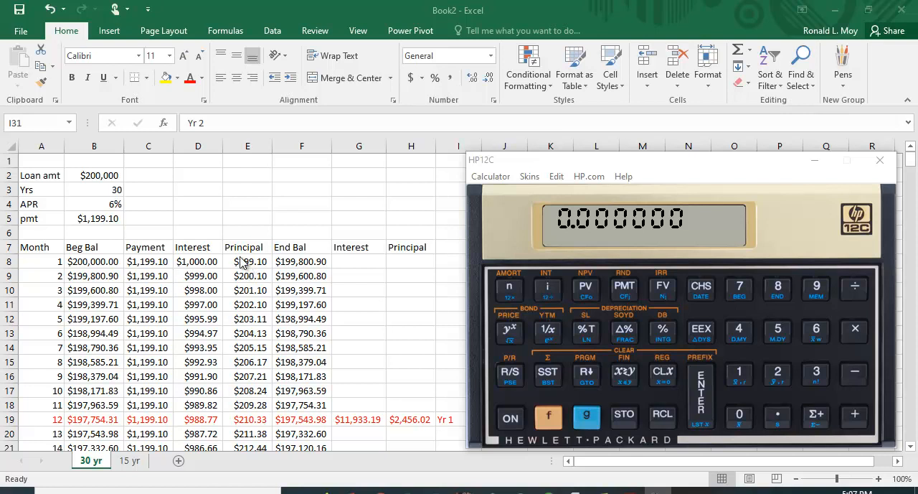
{"action": "mouse_move", "coordinate": [281, 275]}
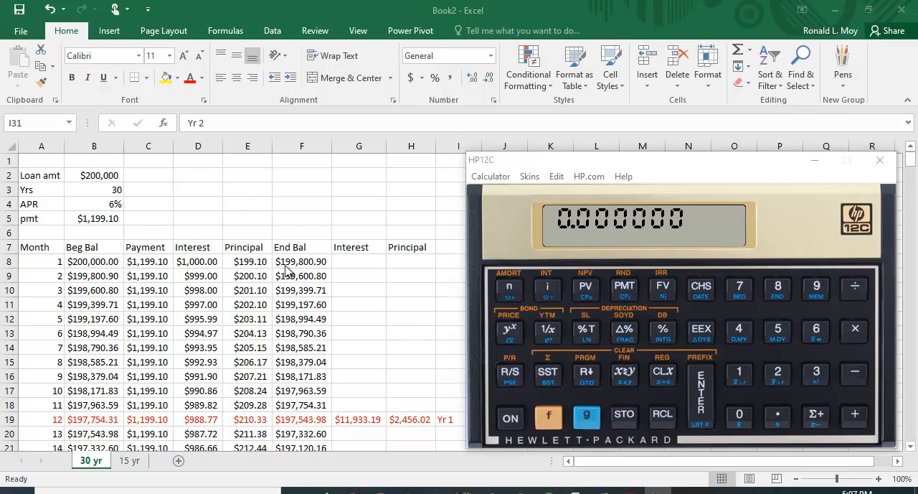
{"action": "mouse_move", "coordinate": [314, 272]}
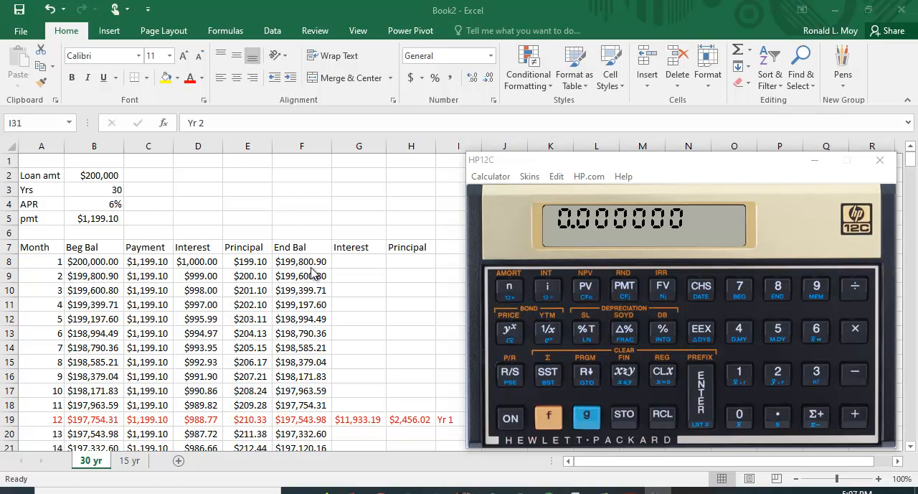
{"action": "mouse_move", "coordinate": [184, 279]}
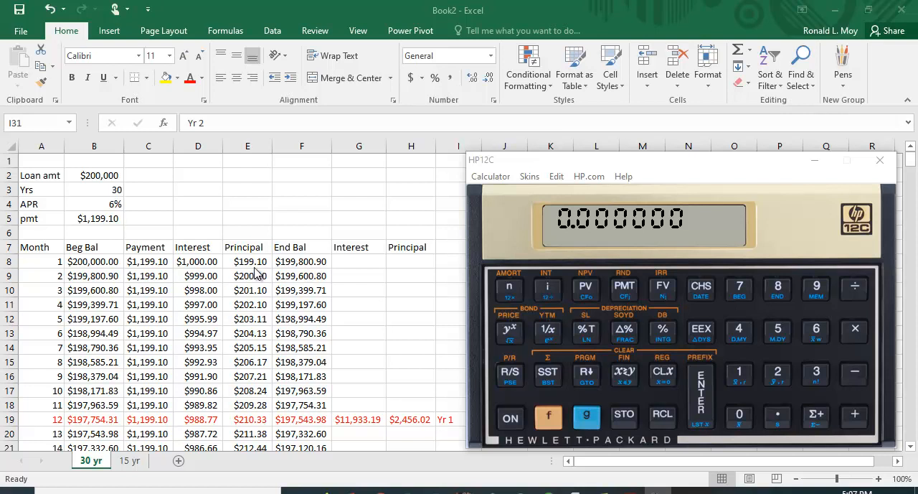
{"action": "mouse_move", "coordinate": [306, 290]}
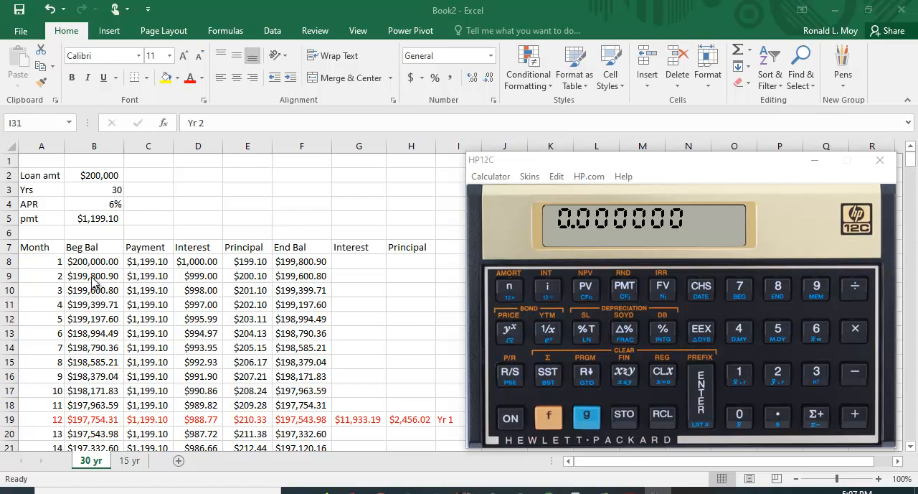
{"action": "mouse_move", "coordinate": [208, 290]}
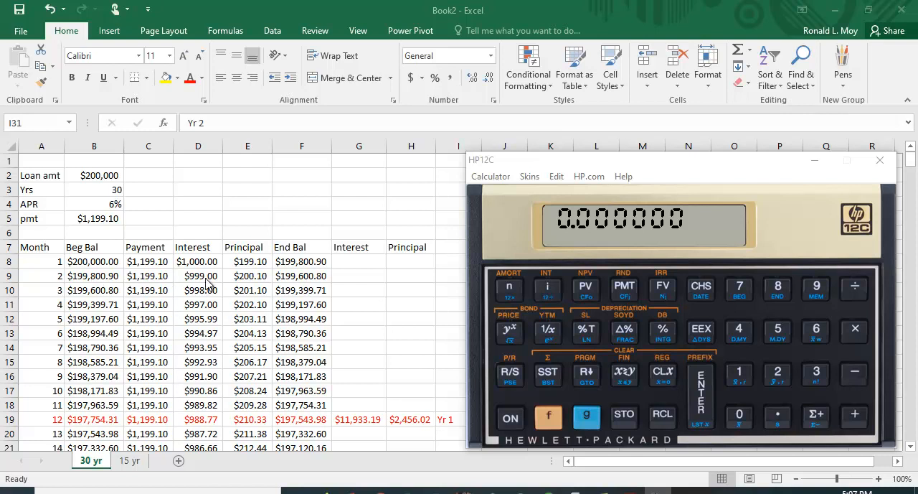
{"action": "mouse_move", "coordinate": [123, 284]}
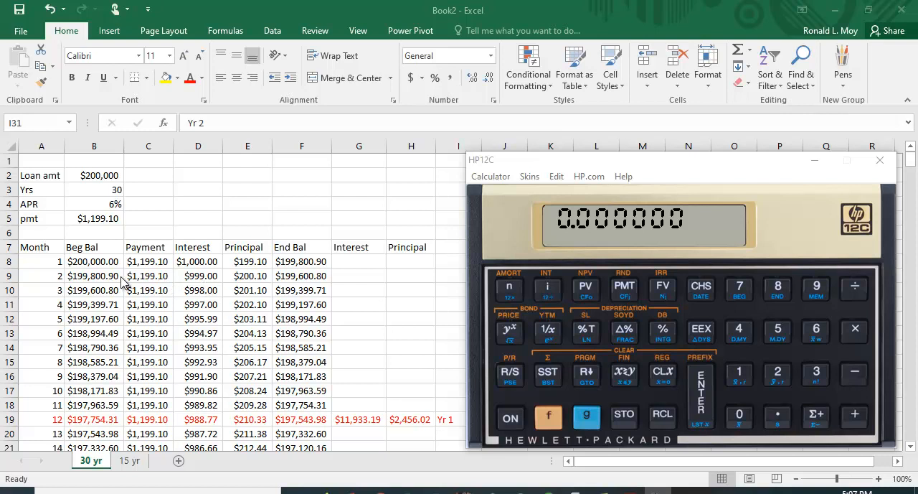
{"action": "mouse_move", "coordinate": [258, 284]}
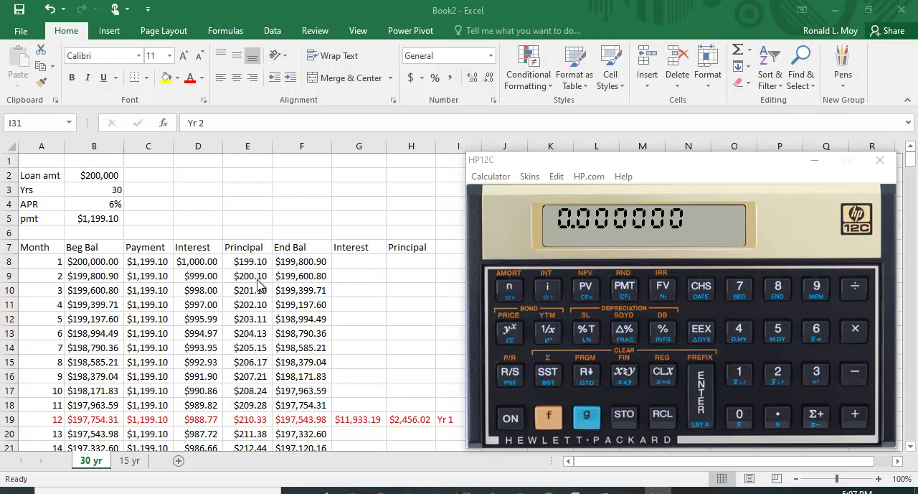
{"action": "mouse_move", "coordinate": [318, 271]}
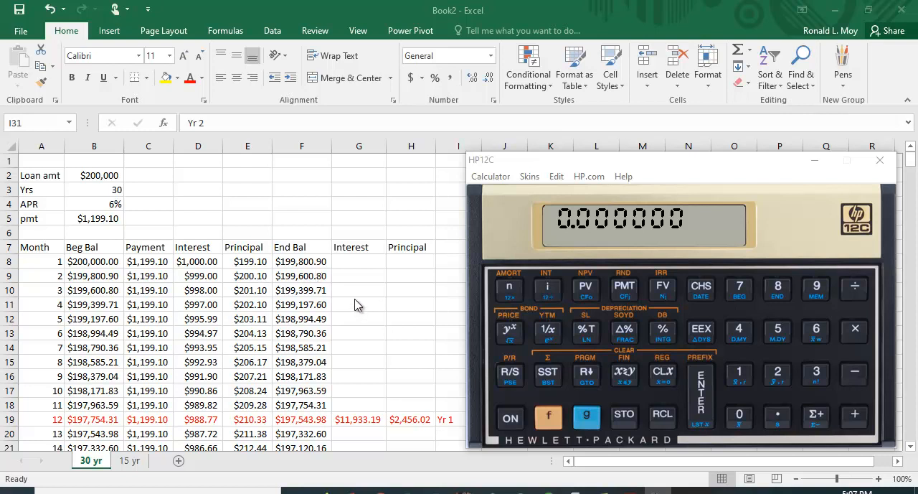
{"action": "mouse_move", "coordinate": [362, 297]}
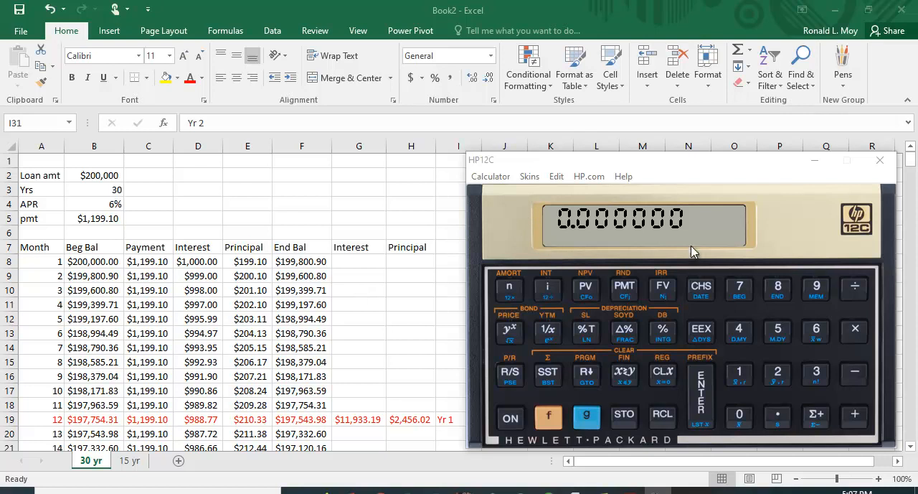
{"action": "mouse_move", "coordinate": [516, 419]}
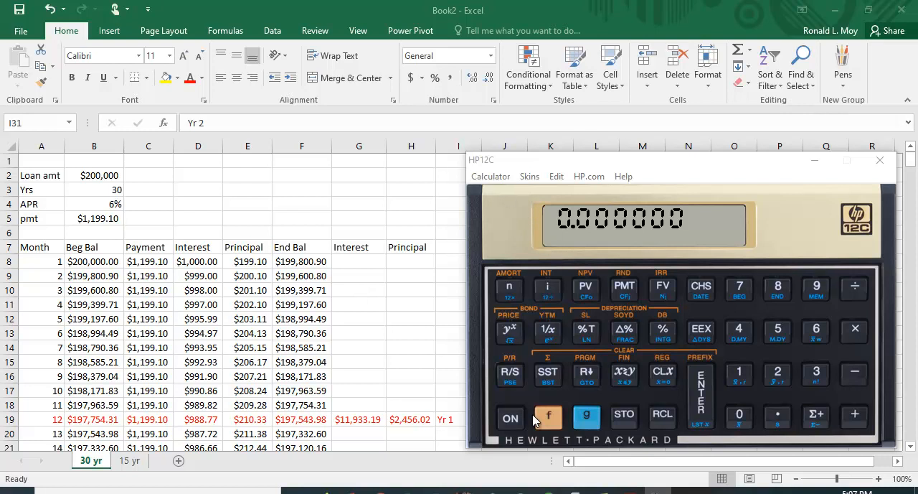
- Store the $200,000 loan amount and compute the monthly payment of -1,199.101050
{"action": "left_click", "coordinate": [548, 416]}
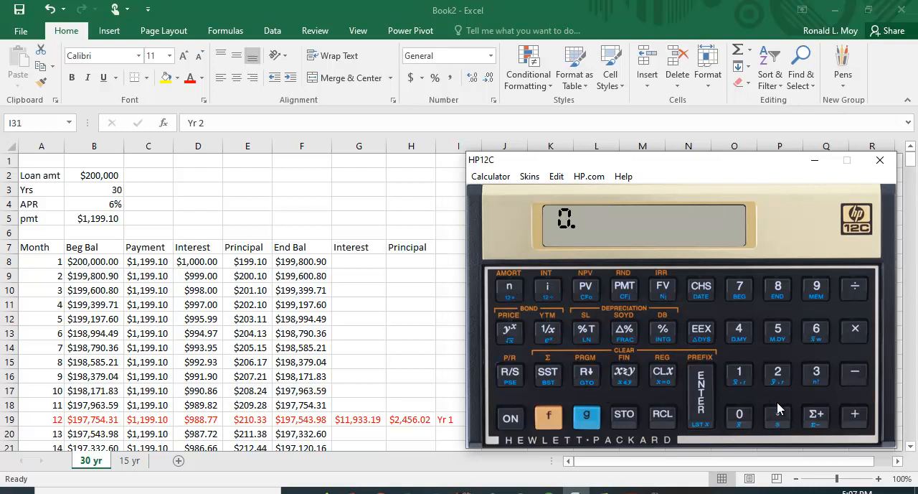
{"action": "left_click", "coordinate": [548, 287]}
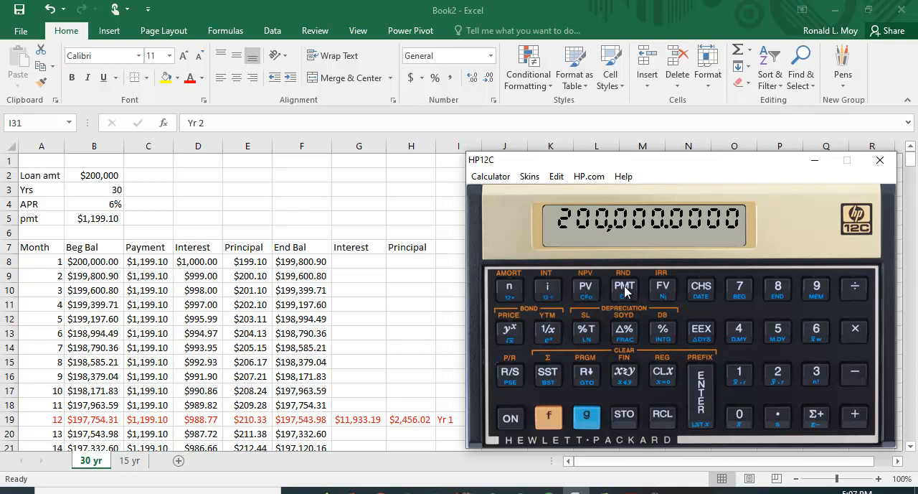
{"action": "left_click", "coordinate": [624, 287]}
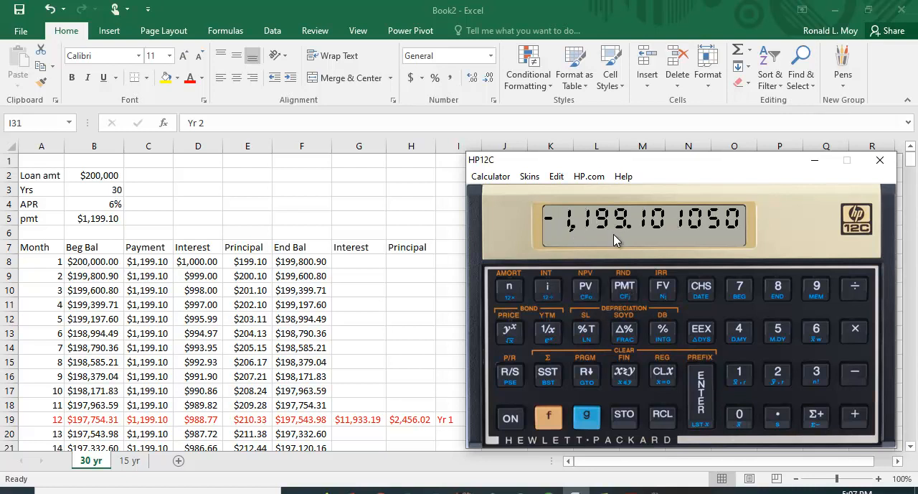
{"action": "mouse_move", "coordinate": [655, 233]}
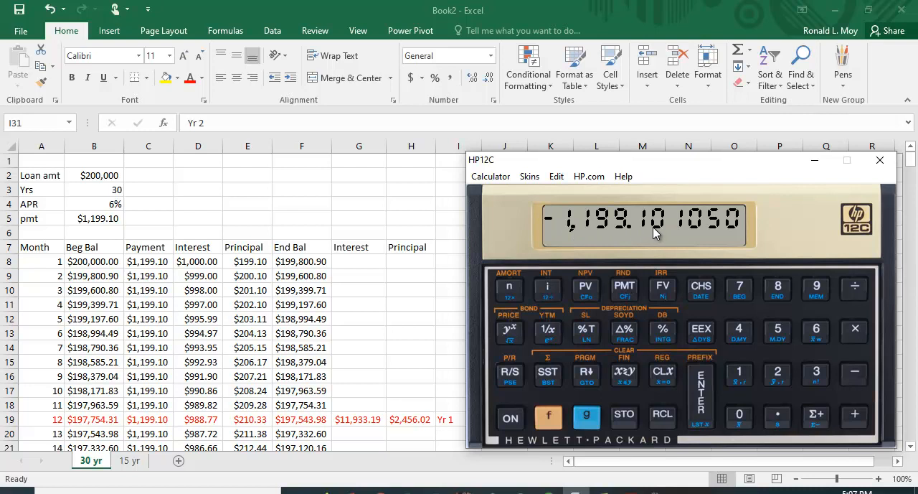
{"action": "mouse_move", "coordinate": [178, 426]}
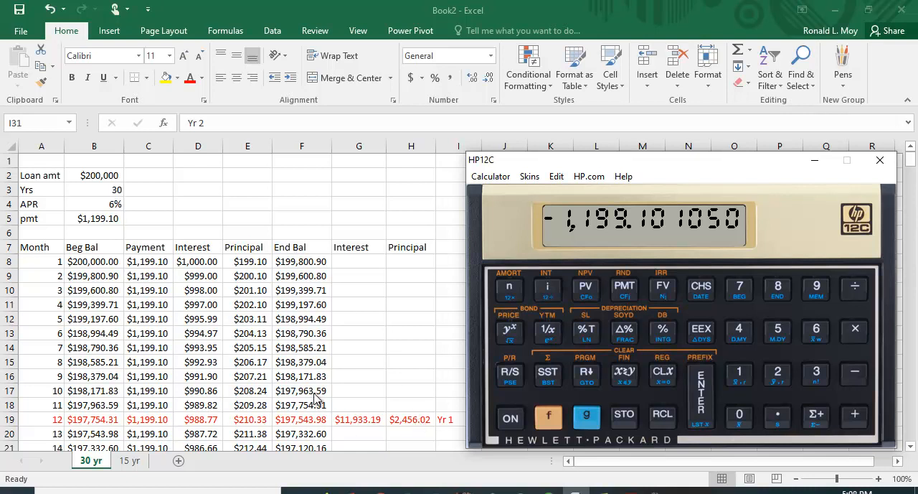
{"action": "mouse_move", "coordinate": [809, 380]}
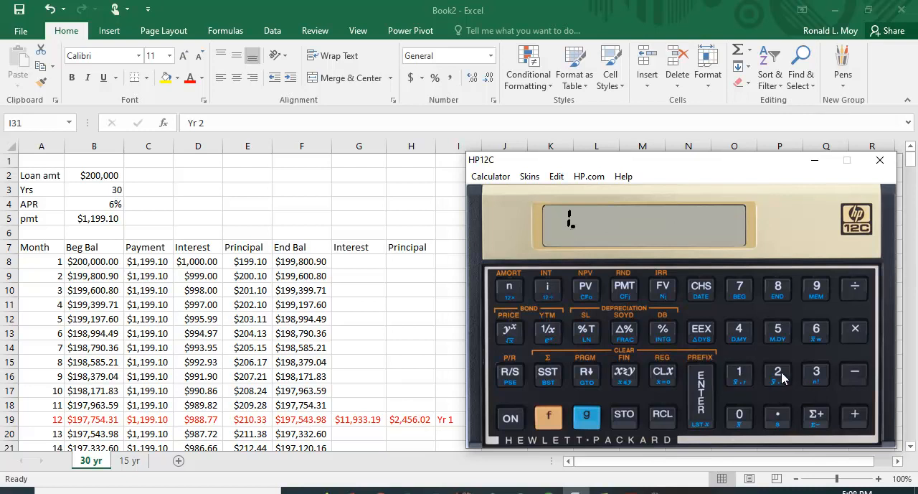
- Amortize 12 payments for year-1 interest -11,933.18919, then swap to principal -2,456.023413
{"action": "left_click", "coordinate": [778, 373]}
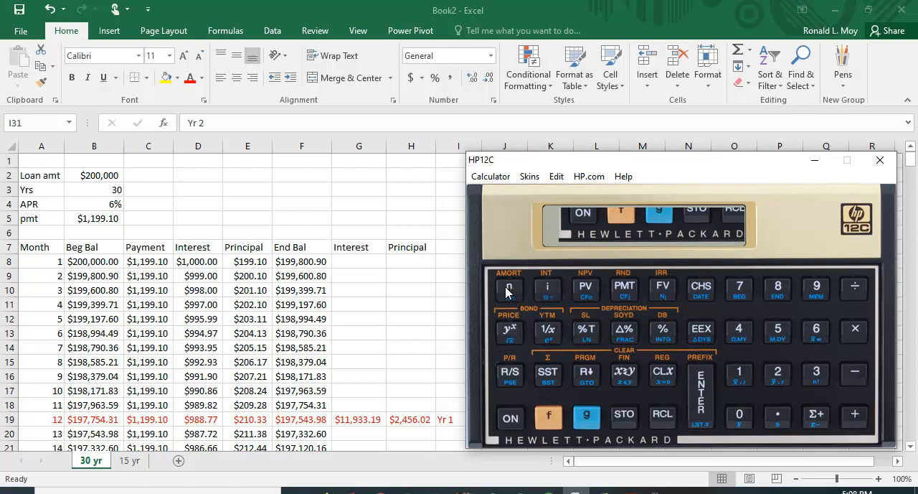
{"action": "left_click", "coordinate": [509, 289]}
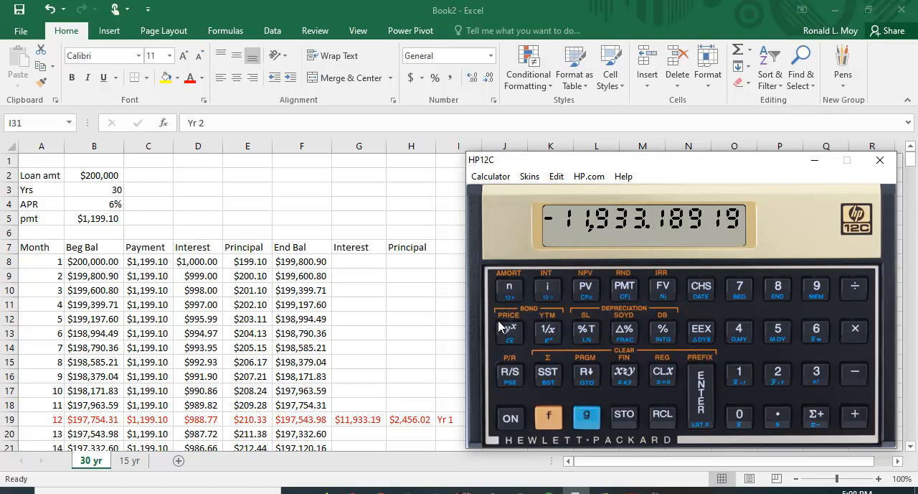
{"action": "mouse_move", "coordinate": [376, 354]}
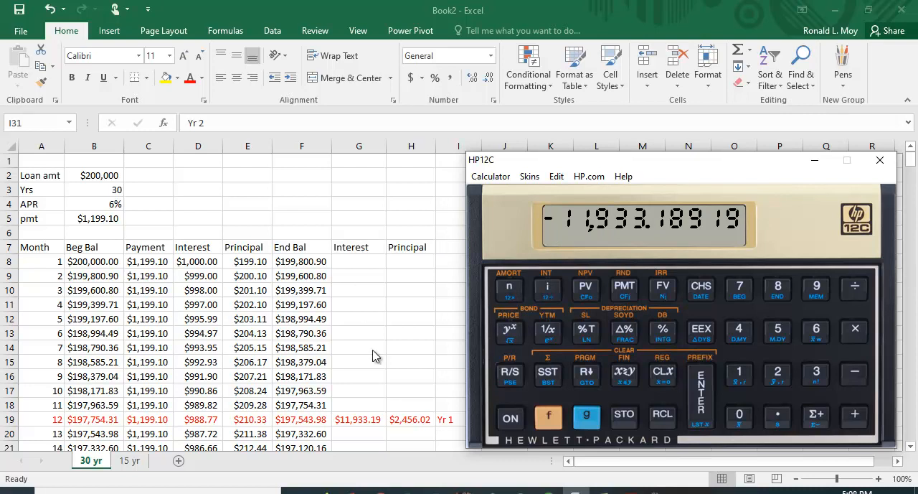
{"action": "mouse_move", "coordinate": [346, 432]}
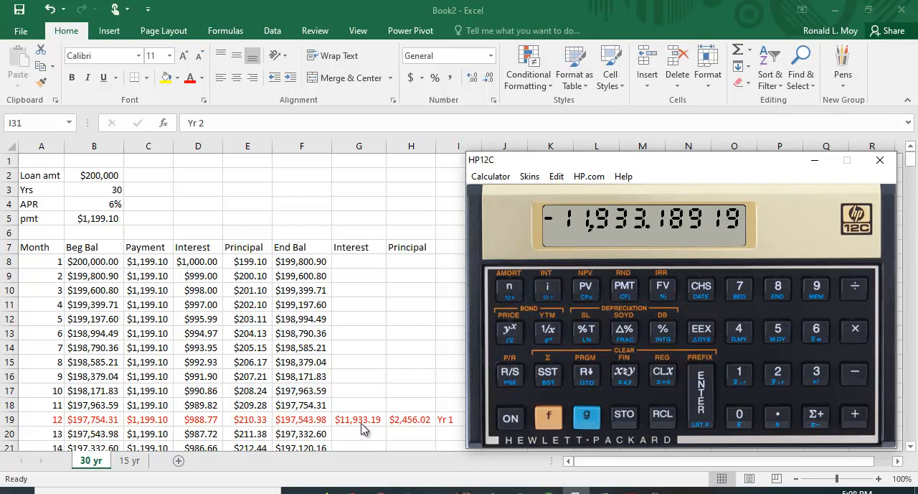
{"action": "mouse_move", "coordinate": [381, 428]}
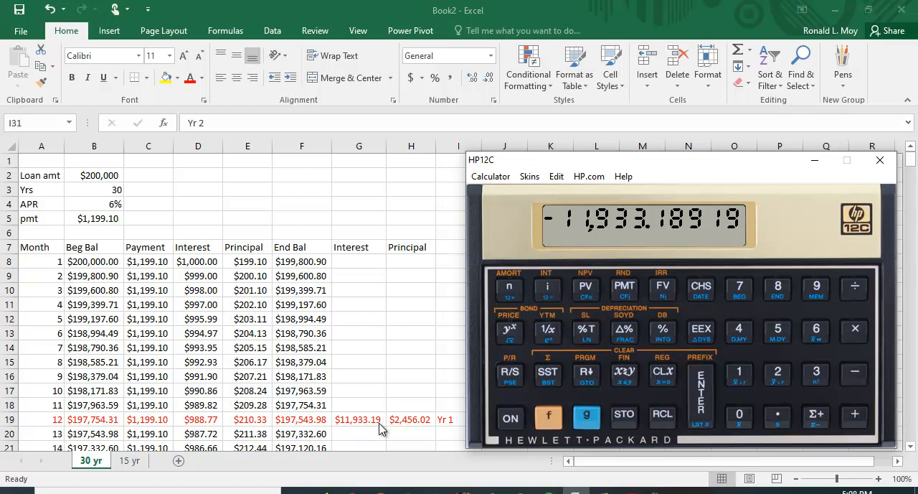
{"action": "mouse_move", "coordinate": [586, 377]}
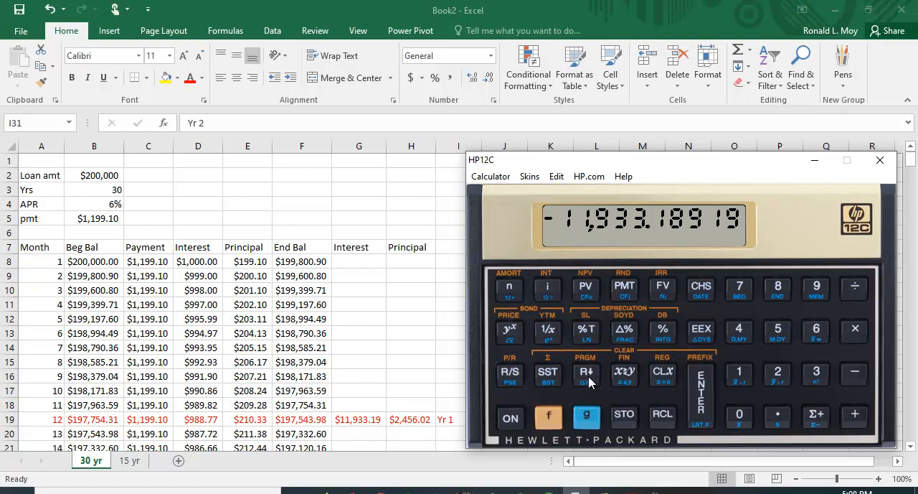
{"action": "left_click", "coordinate": [585, 373]}
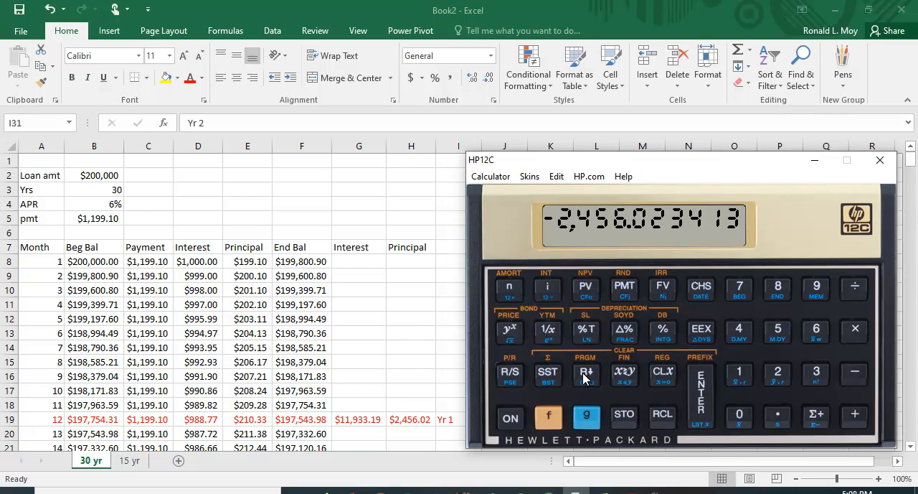
{"action": "mouse_move", "coordinate": [398, 434]}
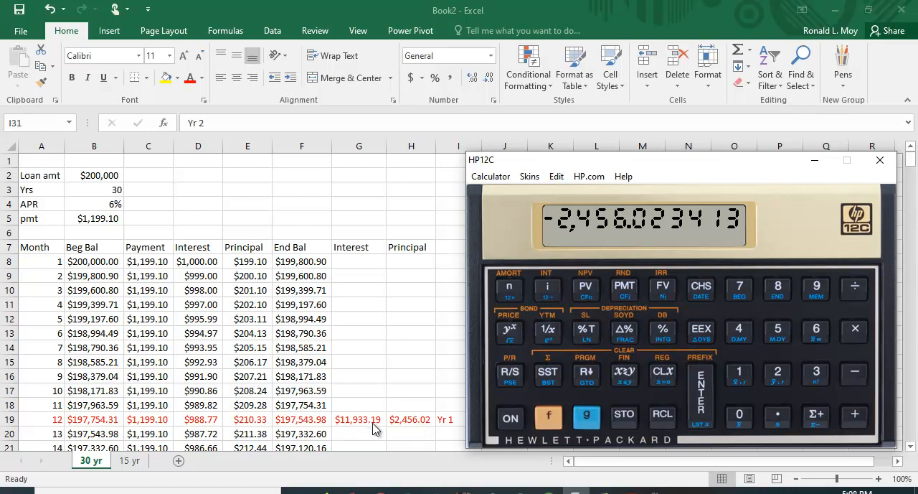
{"action": "mouse_move", "coordinate": [355, 433]}
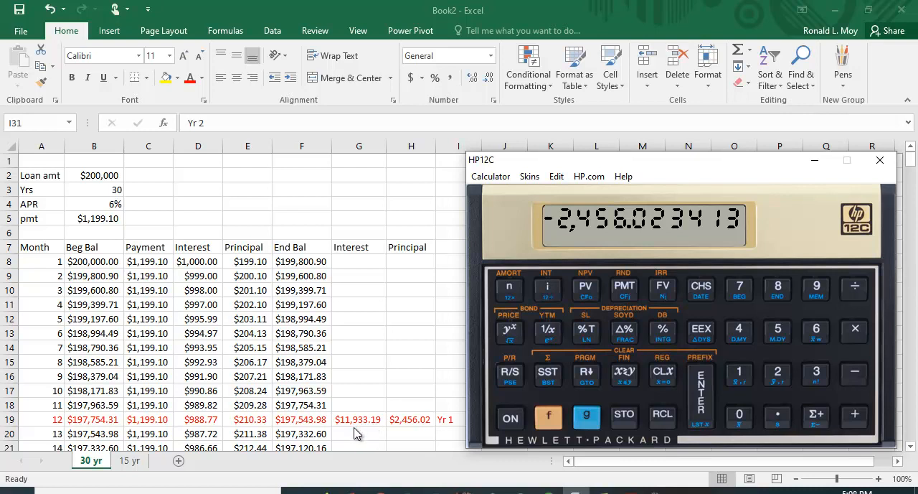
{"action": "mouse_move", "coordinate": [350, 430]}
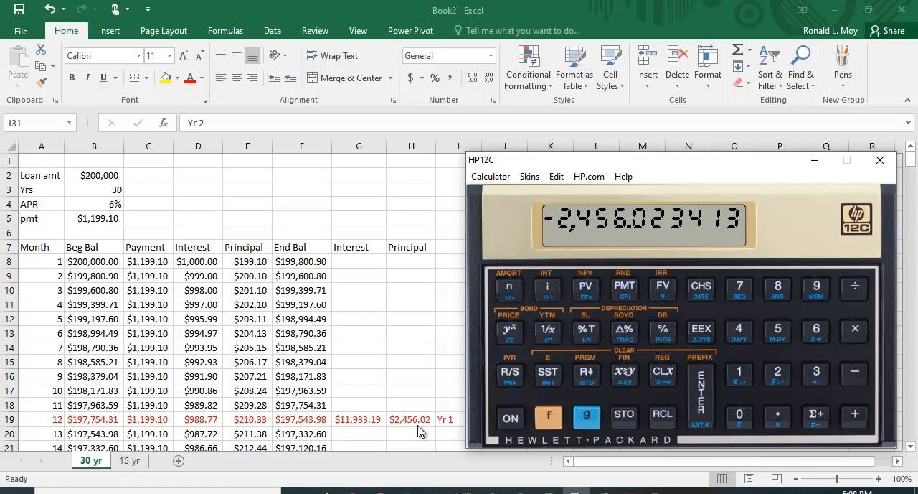
{"action": "mouse_move", "coordinate": [410, 429]}
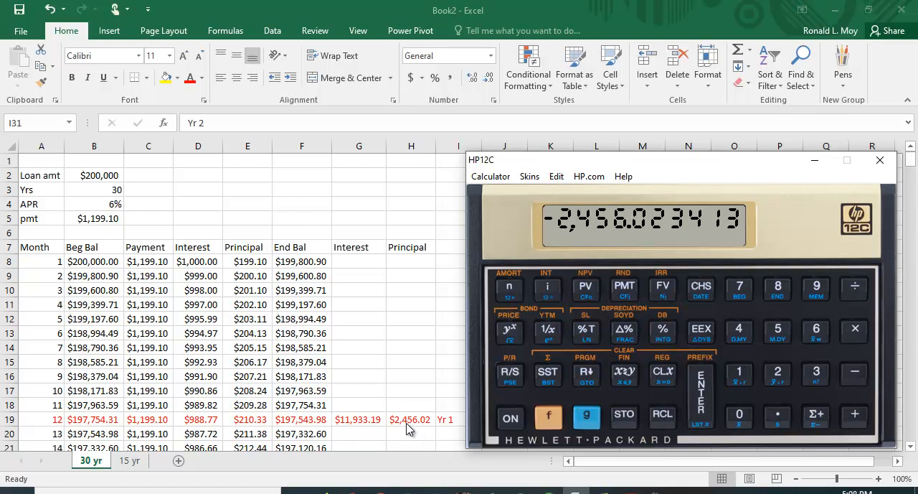
- Scroll the Excel schedule to the Yr 2 totals: interest $11,781.71, principal $2,607.51
{"action": "left_click", "coordinate": [881, 160]}
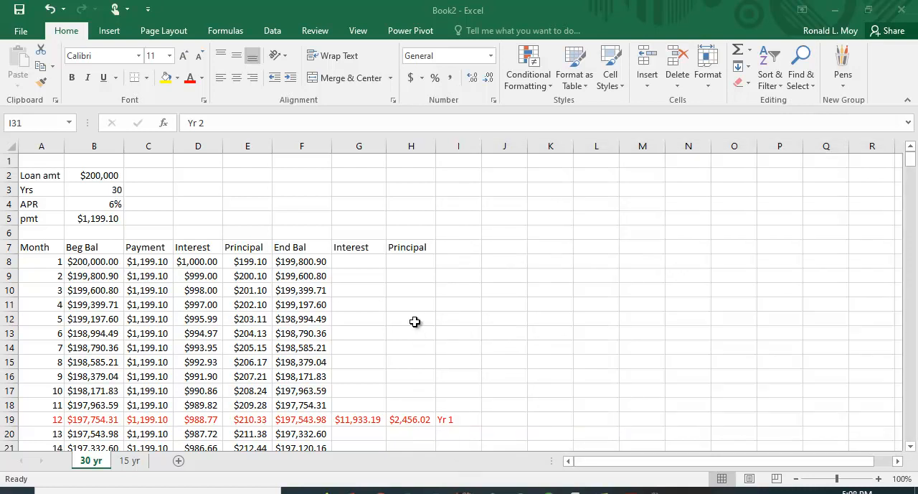
{"action": "scroll", "scroll_direction": "down", "scroll_amount": 3}
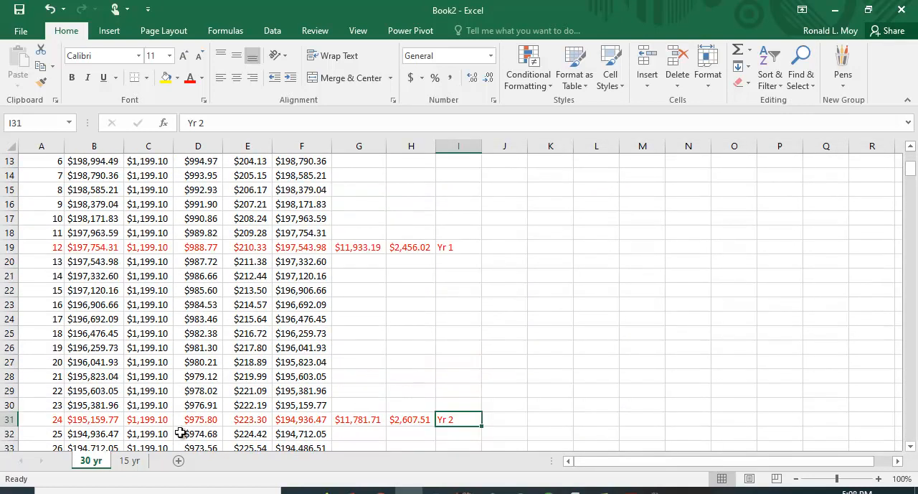
{"action": "mouse_move", "coordinate": [389, 428]}
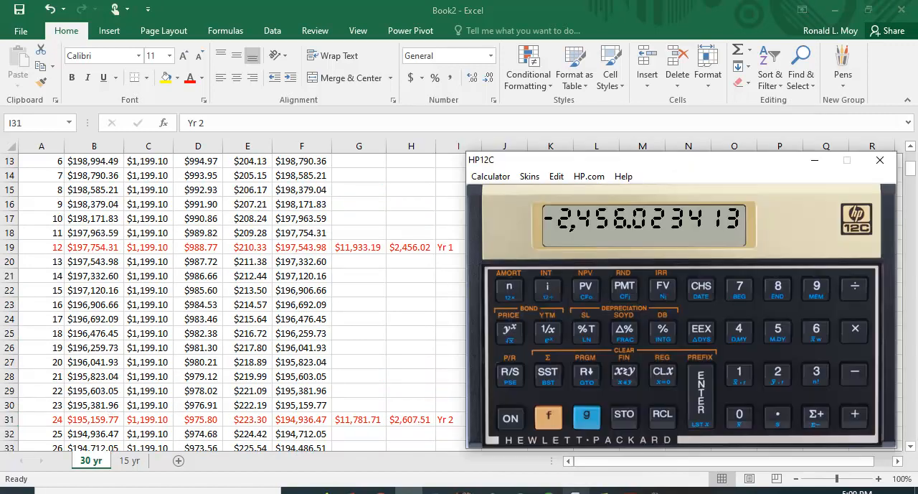
{"action": "mouse_move", "coordinate": [527, 238]}
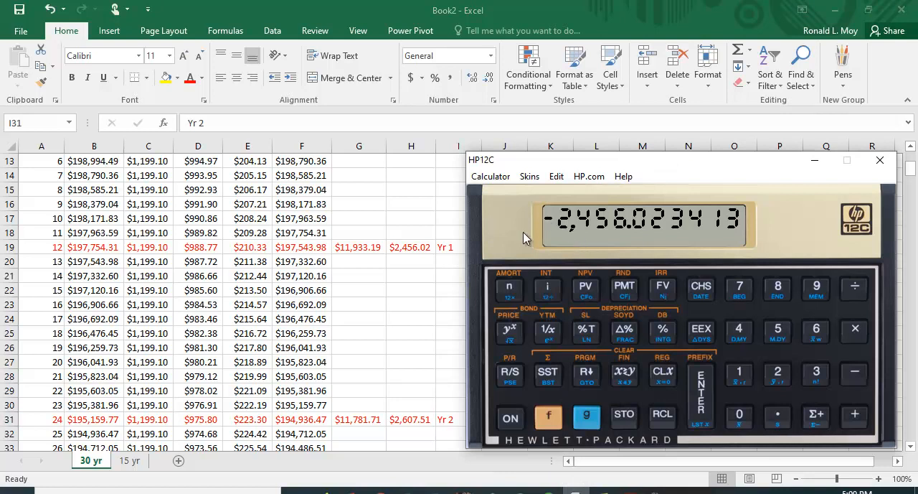
{"action": "mouse_move", "coordinate": [553, 354]}
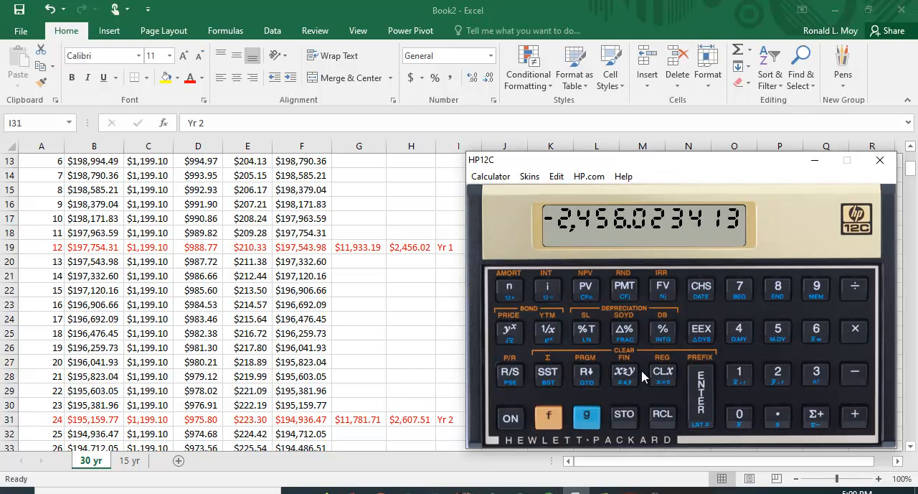
{"action": "mouse_move", "coordinate": [350, 433]}
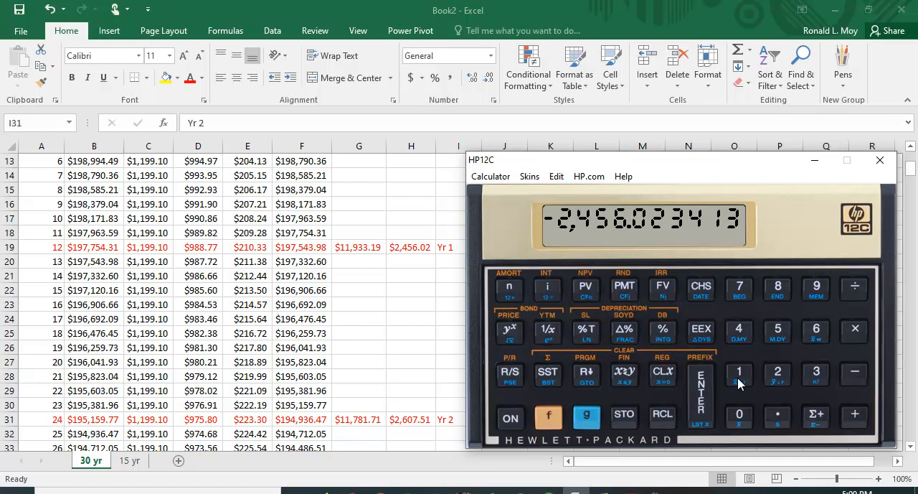
{"action": "mouse_move", "coordinate": [414, 274]}
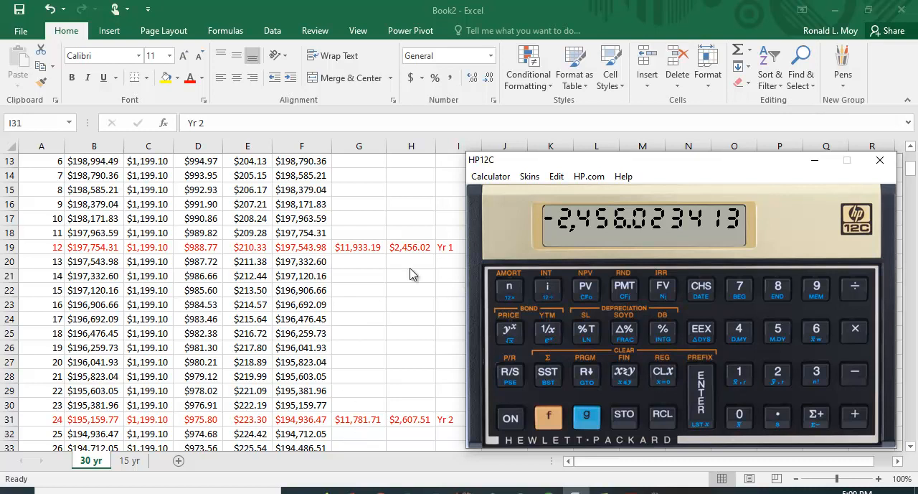
{"action": "mouse_move", "coordinate": [337, 251]}
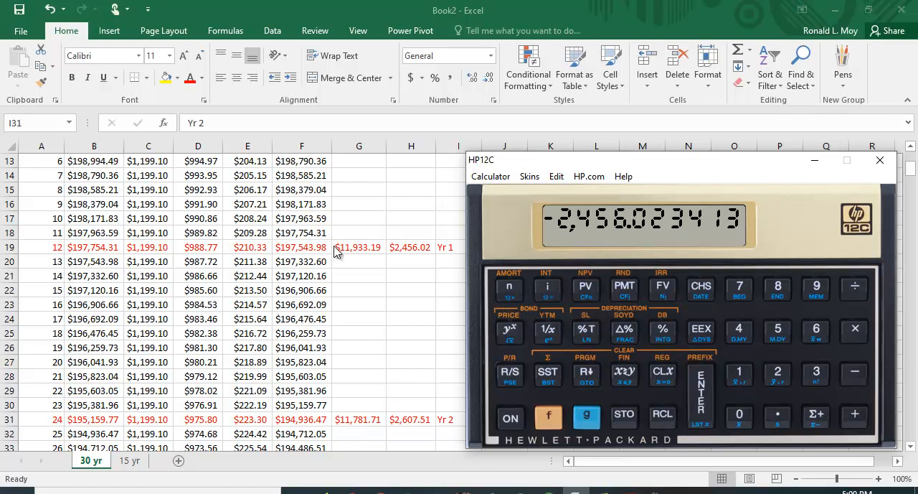
- Key 12 and amortize year 2, giving interest -11,781.70704 matching Excel's $11,781.71
{"action": "left_click", "coordinate": [739, 372]}
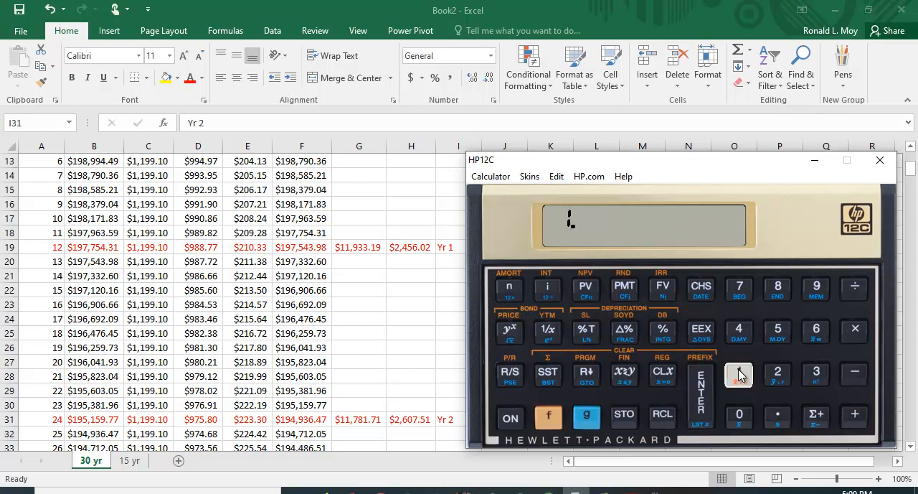
{"action": "left_click", "coordinate": [738, 373]}
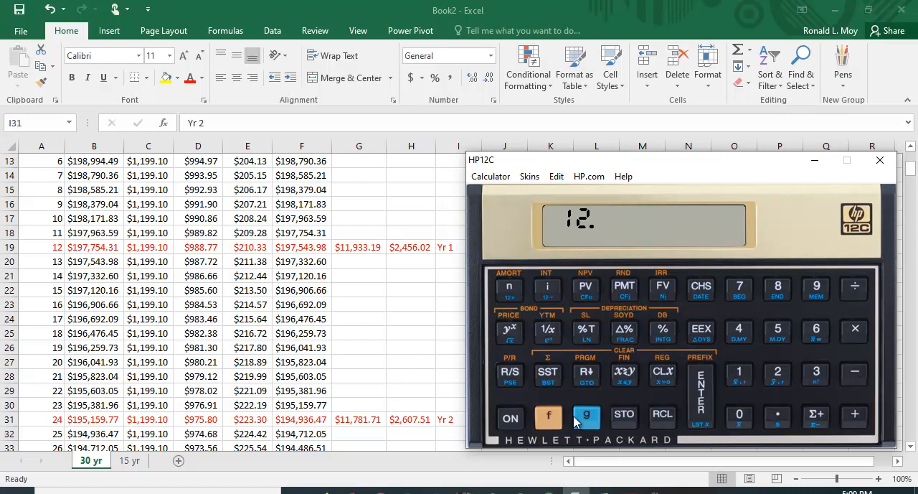
{"action": "left_click", "coordinate": [508, 288]}
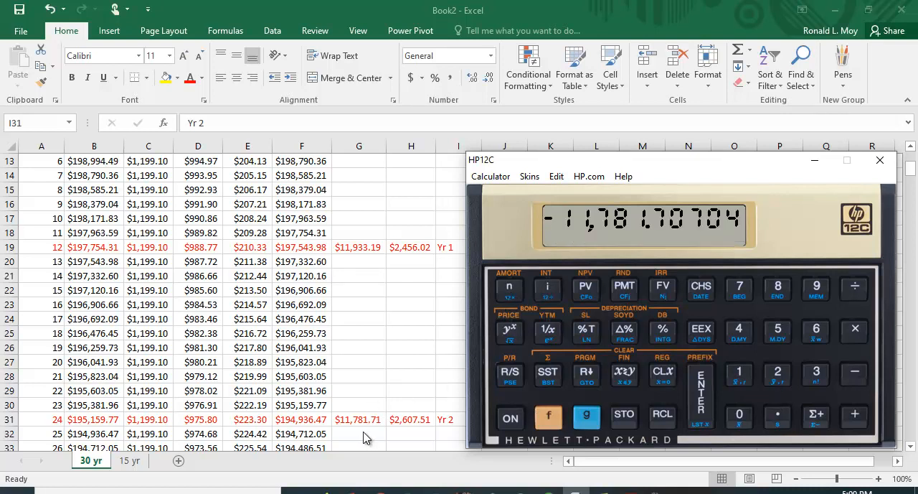
{"action": "mouse_move", "coordinate": [341, 434]}
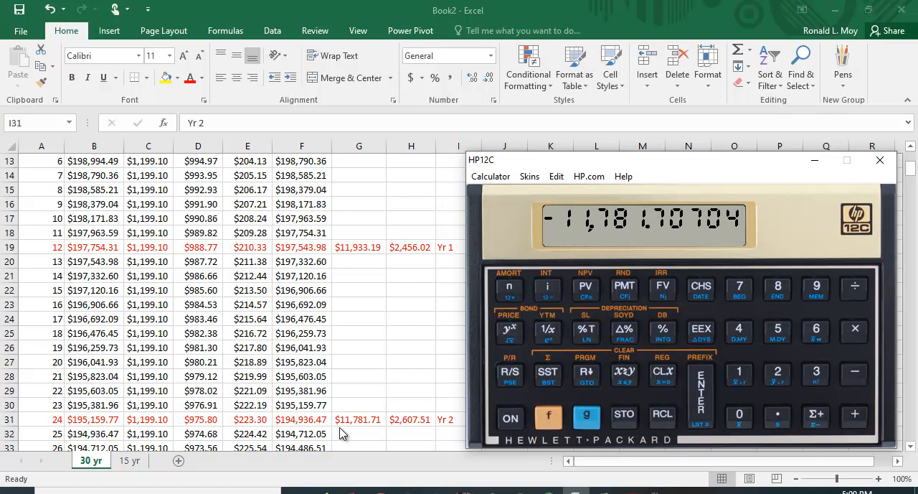
{"action": "mouse_move", "coordinate": [379, 427]}
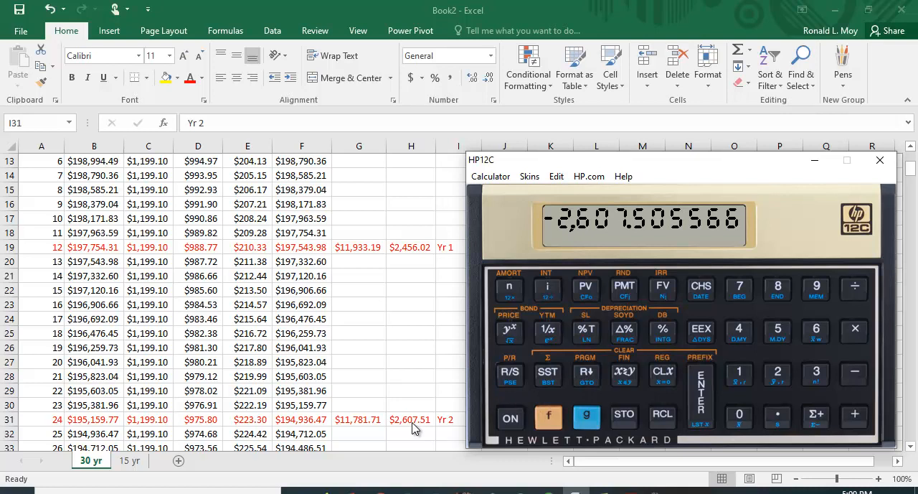
{"action": "mouse_move", "coordinate": [665, 228]}
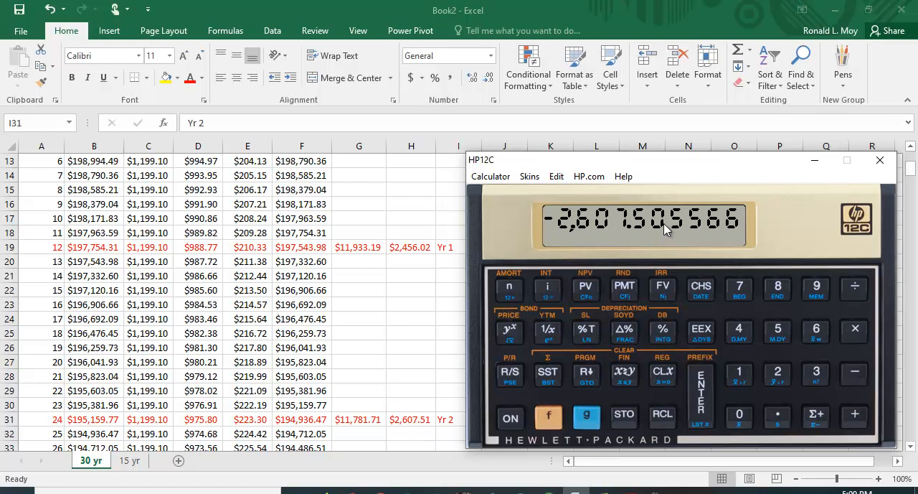
{"action": "mouse_move", "coordinate": [413, 412]}
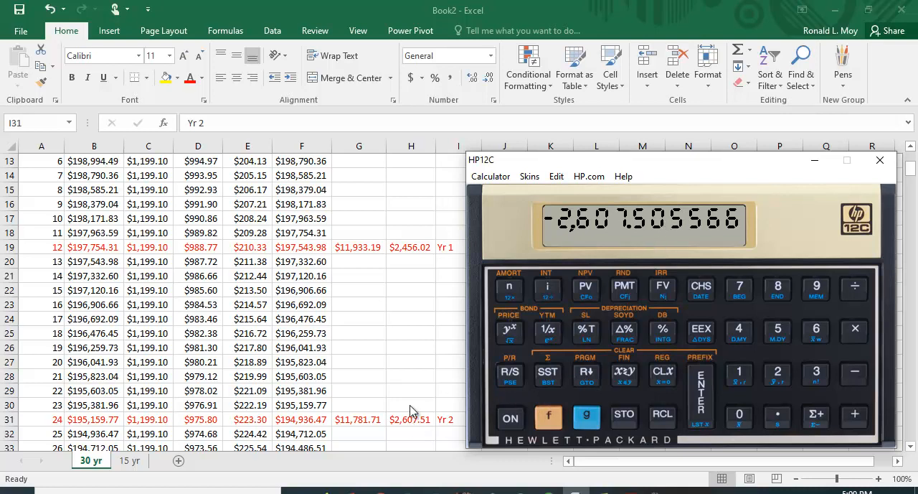
{"action": "mouse_move", "coordinate": [365, 430]}
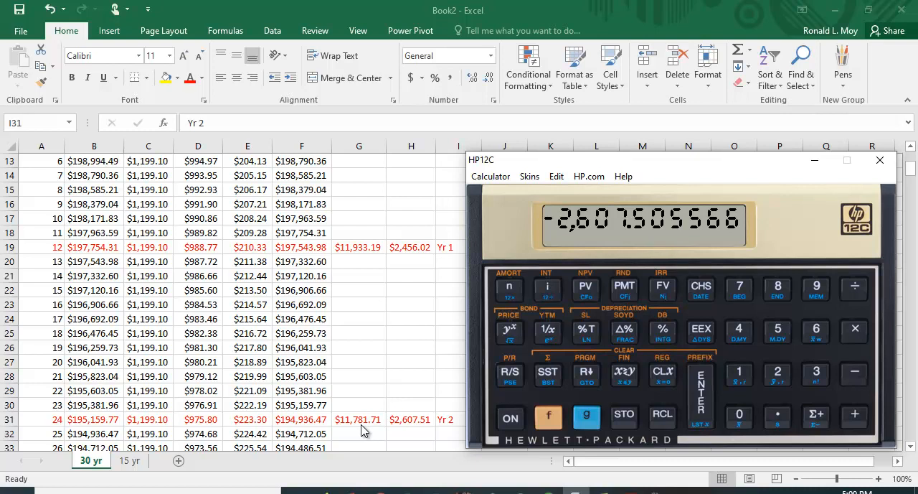
{"action": "mouse_move", "coordinate": [368, 362]}
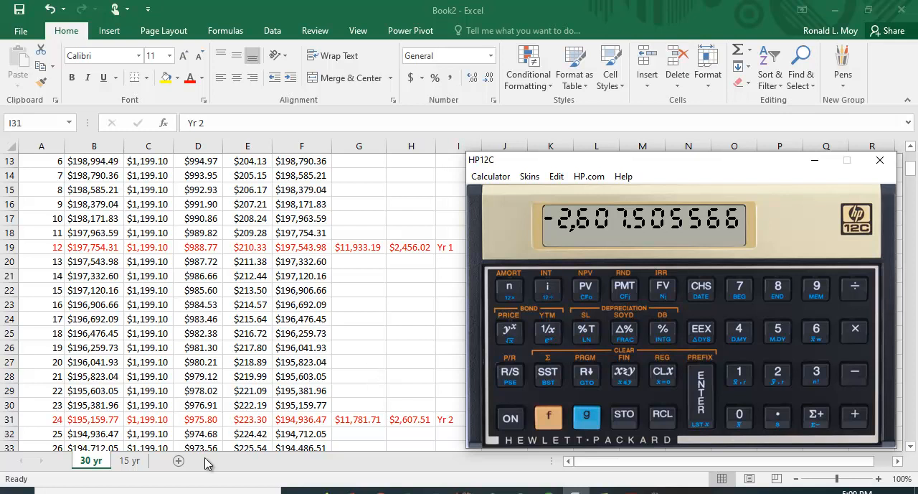
- Switch Excel to the 15 yr loan sheet and clear the calculator's registers to zero
{"action": "left_click", "coordinate": [129, 459]}
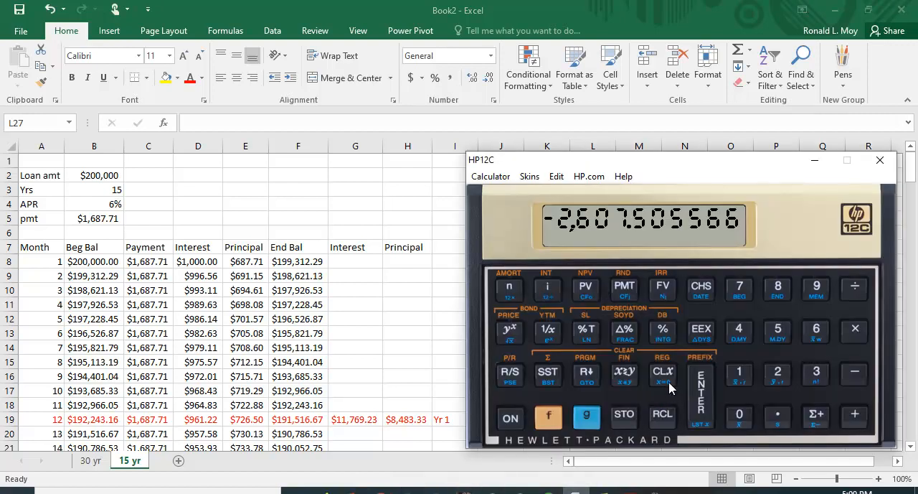
{"action": "left_click", "coordinate": [663, 373]}
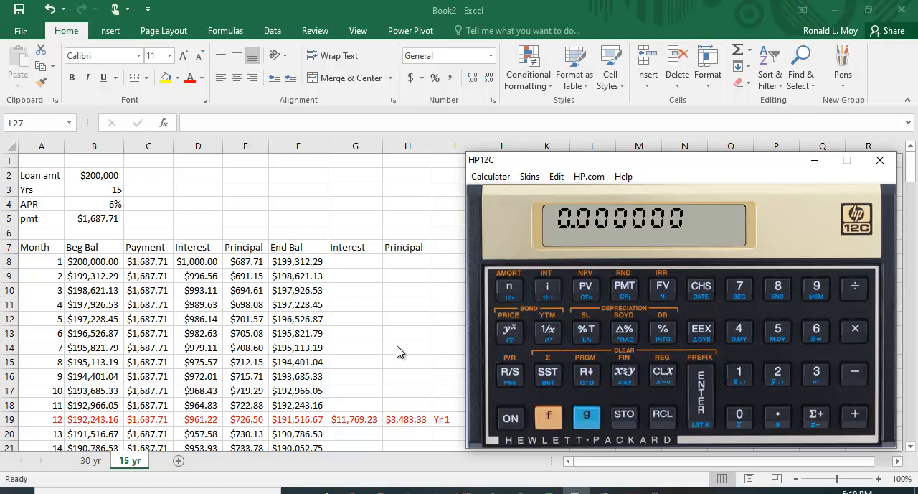
{"action": "mouse_move", "coordinate": [336, 195]}
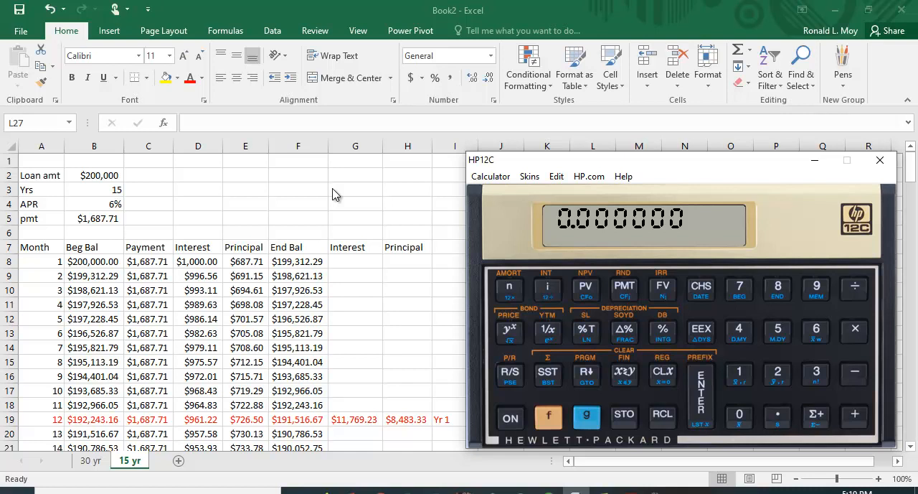
{"action": "mouse_move", "coordinate": [100, 236]}
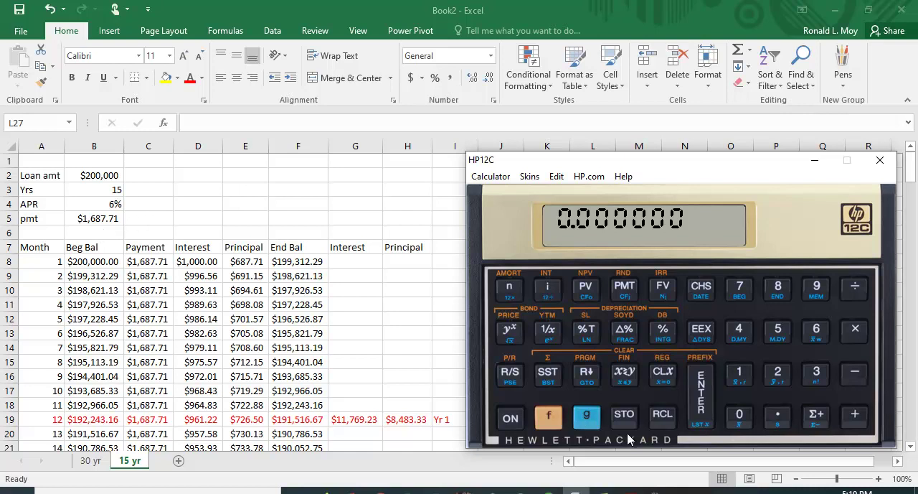
{"action": "mouse_move", "coordinate": [624, 373]}
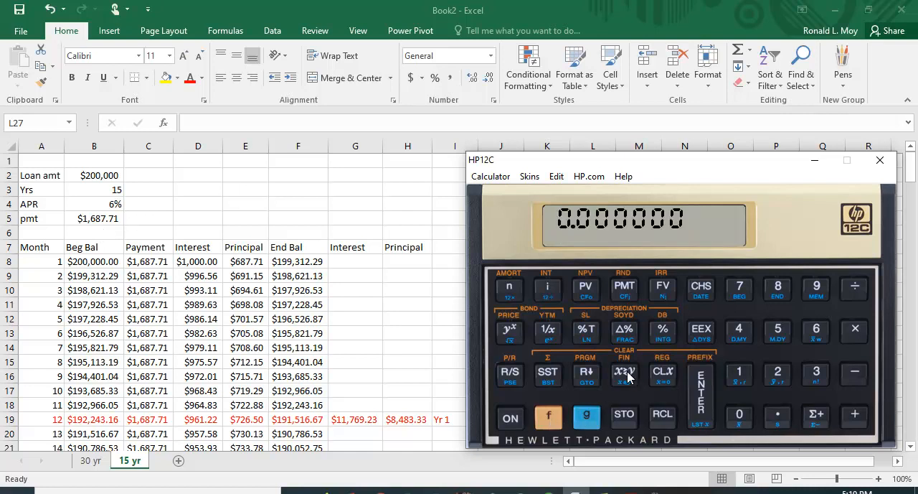
{"action": "mouse_move", "coordinate": [801, 371]}
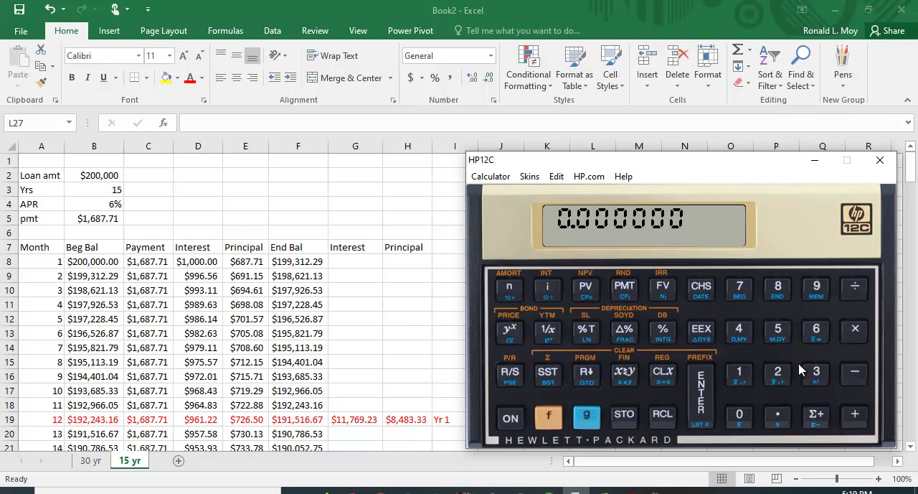
- Enter 180 periods, the $200,000 principal and the 0.5% monthly rate for the 15-year loan
{"action": "left_click", "coordinate": [738, 415]}
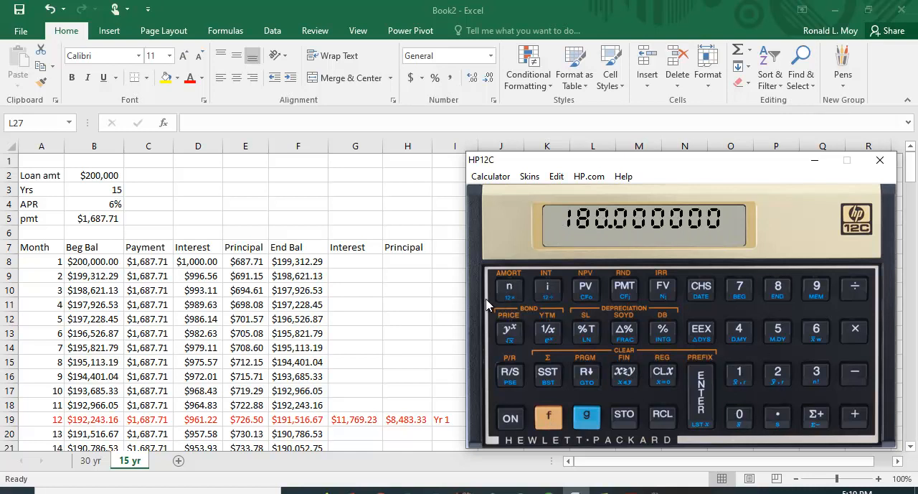
{"action": "mouse_move", "coordinate": [845, 373]}
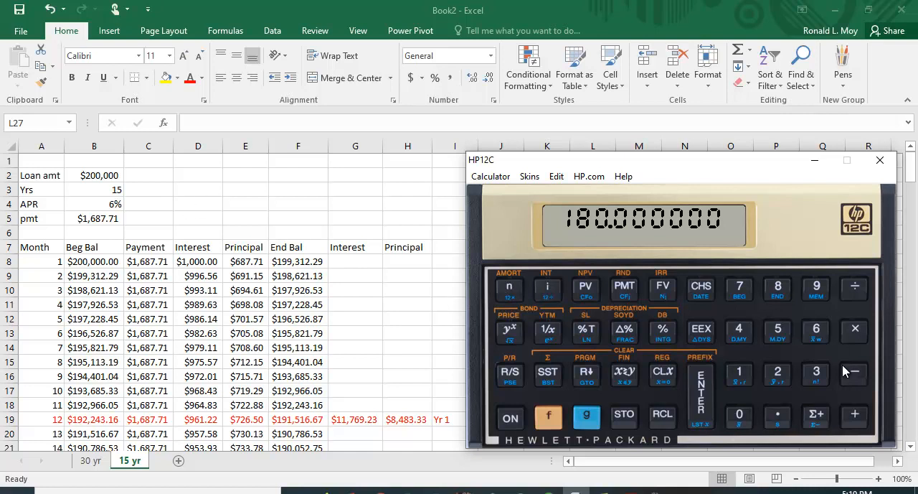
{"action": "left_click", "coordinate": [739, 416]}
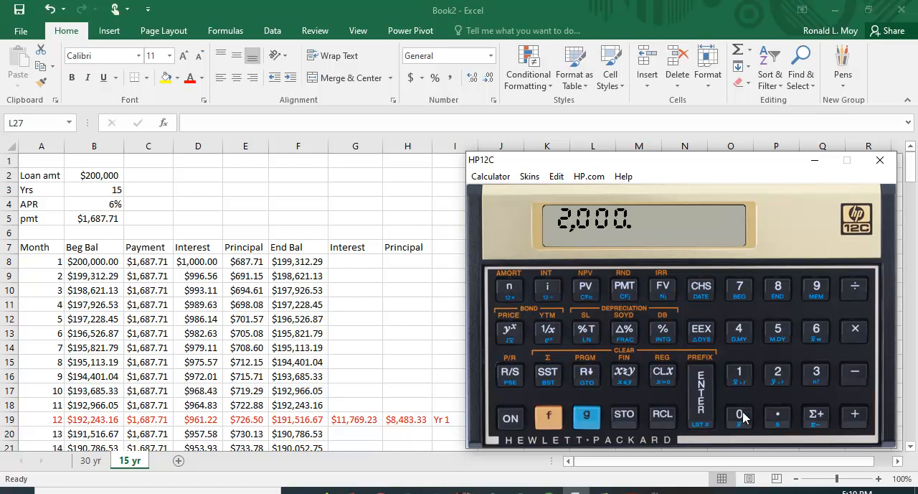
{"action": "left_click", "coordinate": [739, 416]}
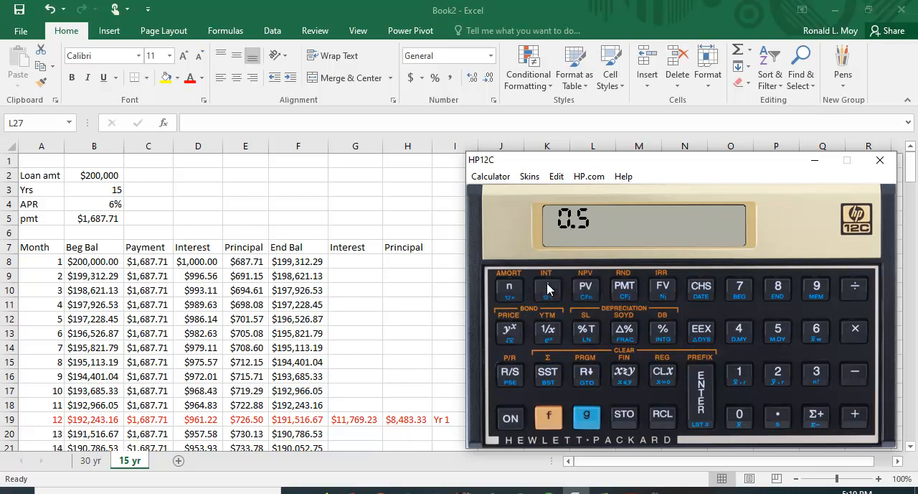
{"action": "left_click", "coordinate": [548, 287]}
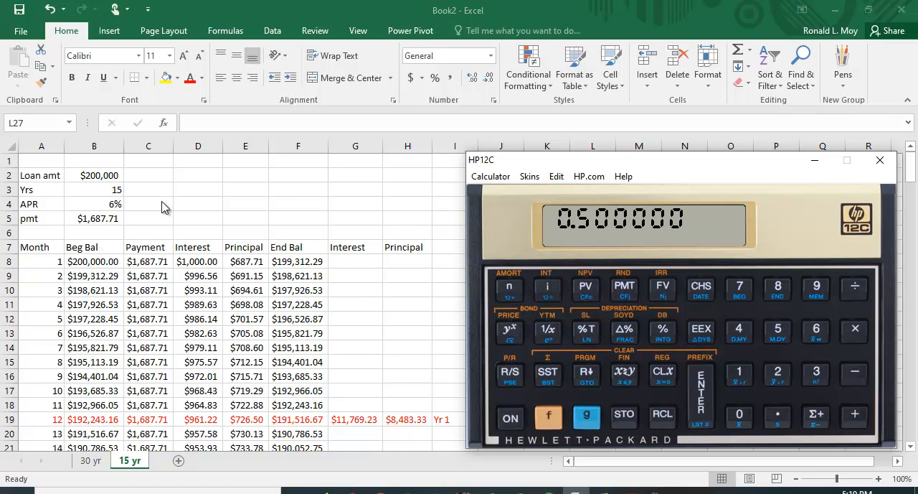
{"action": "mouse_move", "coordinate": [195, 206]}
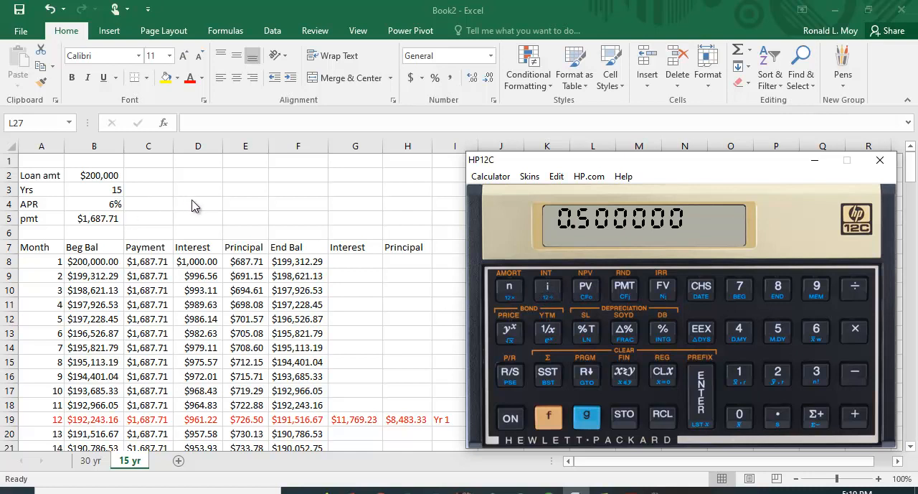
{"action": "mouse_move", "coordinate": [198, 198]}
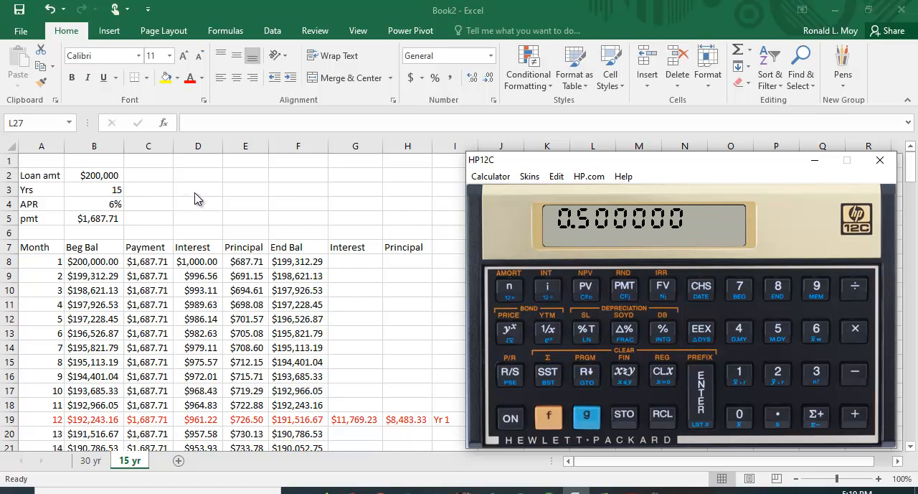
{"action": "mouse_move", "coordinate": [442, 310]}
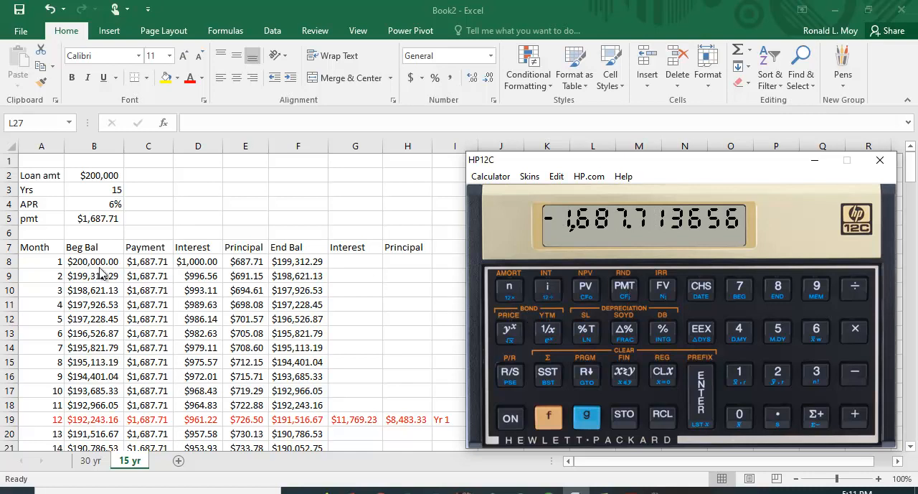
{"action": "mouse_move", "coordinate": [603, 250]}
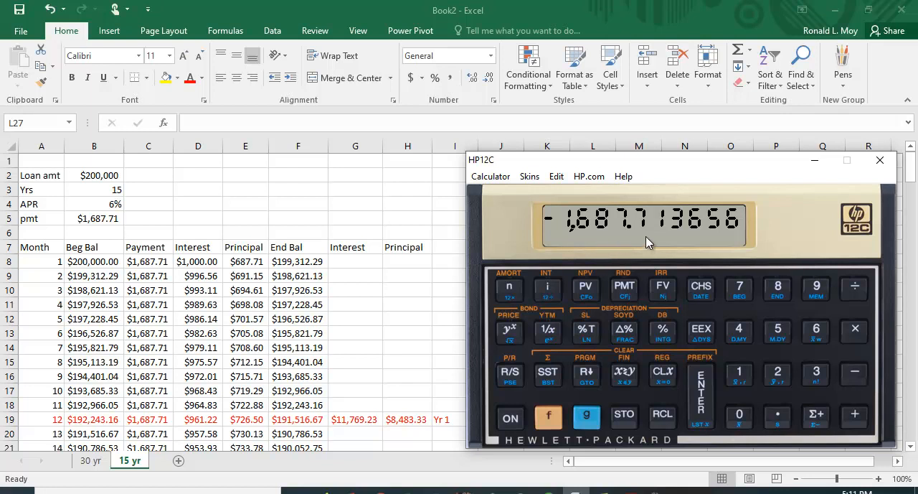
{"action": "mouse_move", "coordinate": [755, 410]}
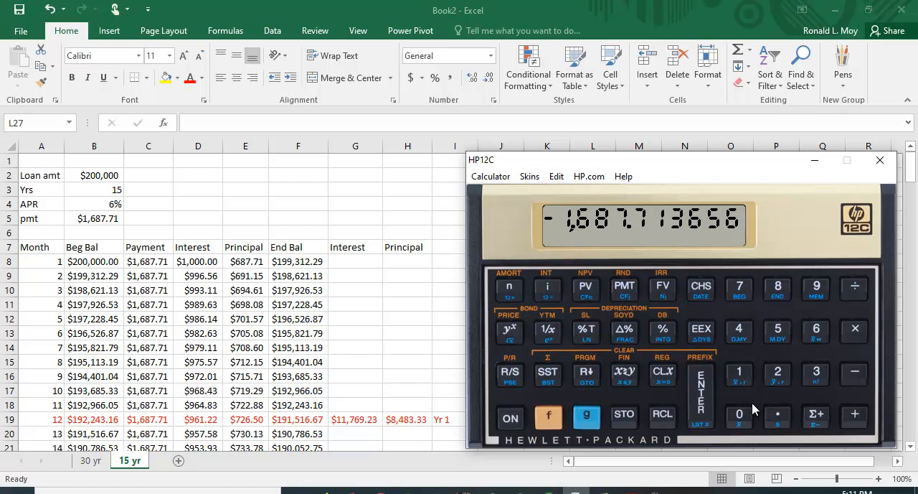
{"action": "mouse_move", "coordinate": [347, 418]}
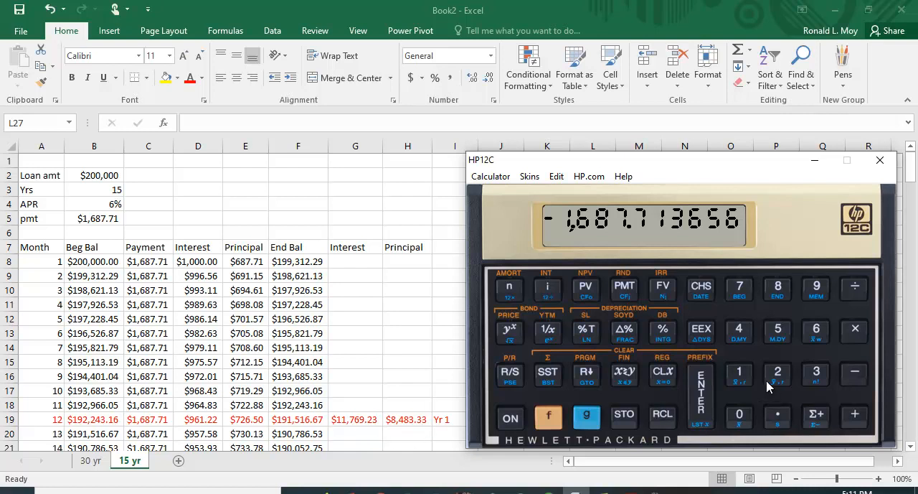
- Amortize the first 12 payments, showing year-1 interest -11,769.22918 matching Excel's $11,769.23
{"action": "left_click", "coordinate": [777, 373]}
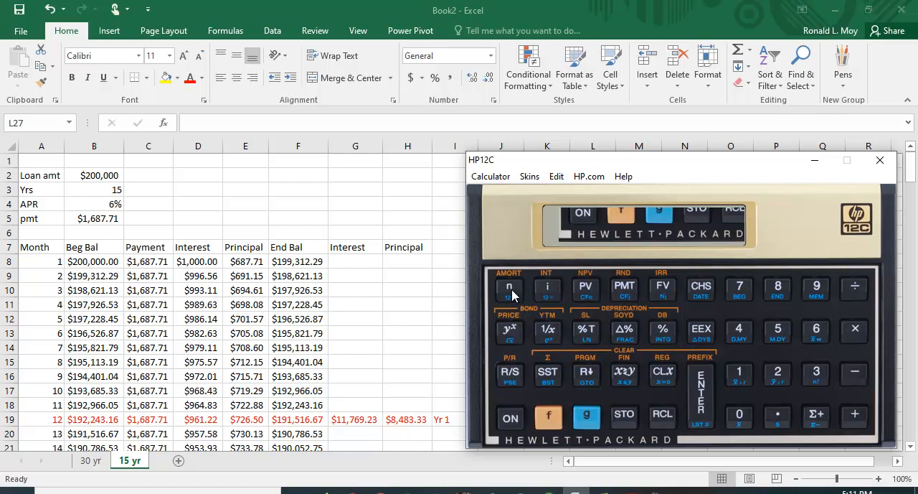
{"action": "left_click", "coordinate": [508, 288]}
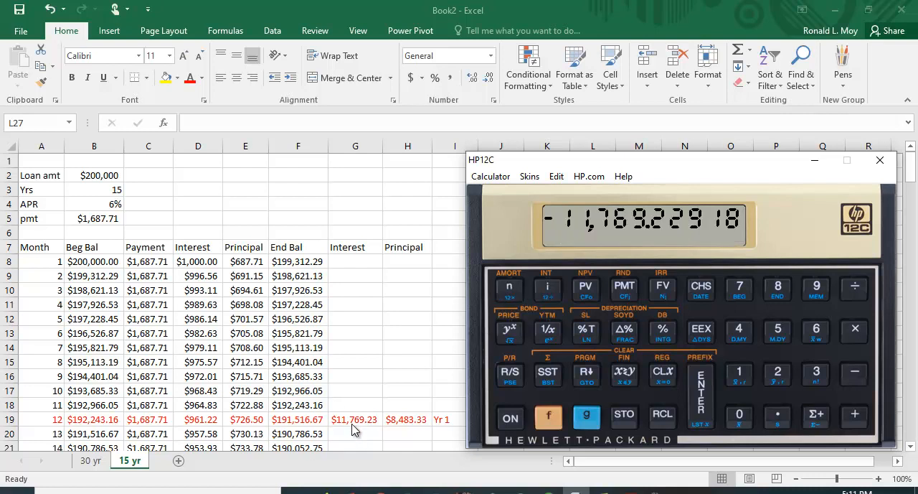
{"action": "mouse_move", "coordinate": [359, 432]}
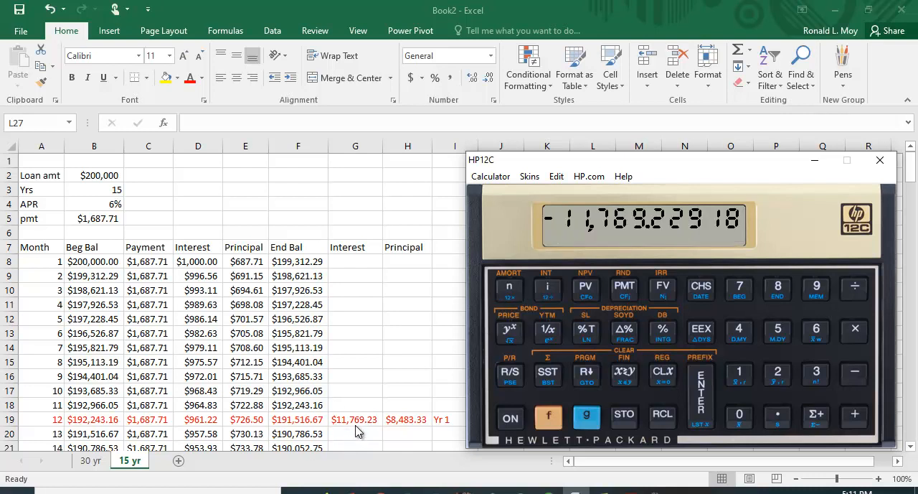
{"action": "mouse_move", "coordinate": [369, 426]}
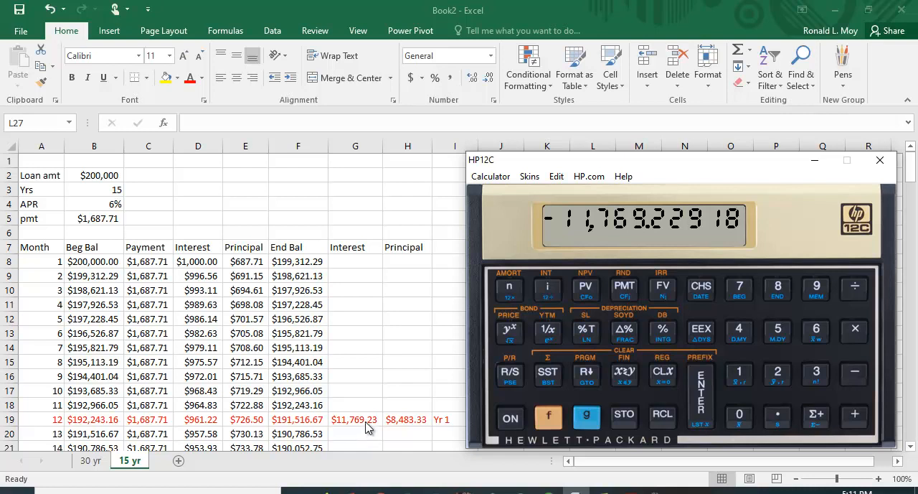
{"action": "mouse_move", "coordinate": [575, 388]}
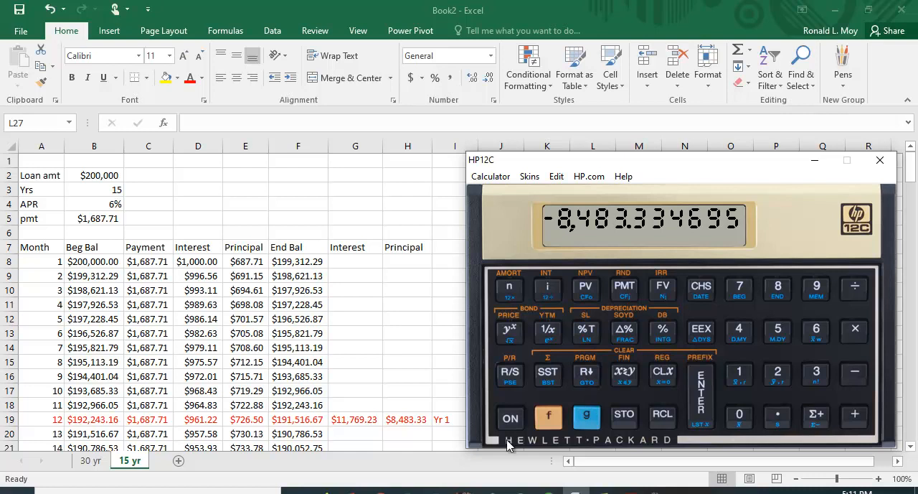
{"action": "mouse_move", "coordinate": [406, 430]}
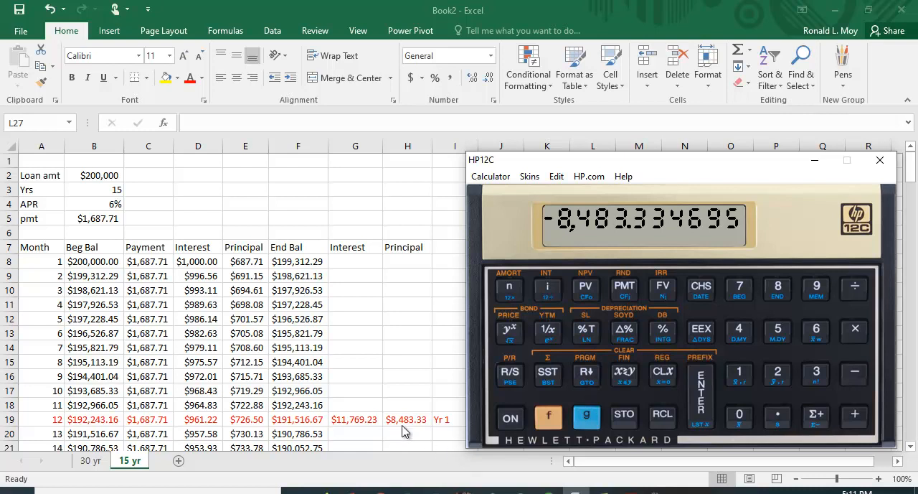
{"action": "mouse_move", "coordinate": [421, 433]}
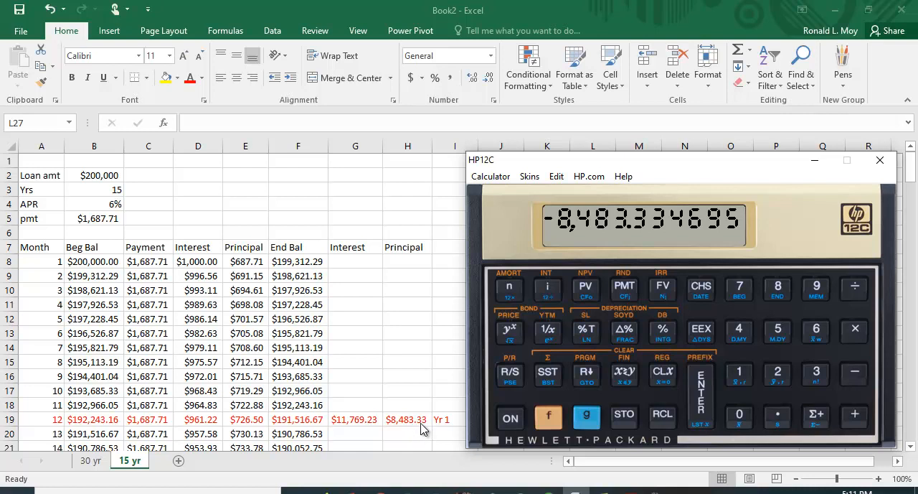
{"action": "mouse_move", "coordinate": [334, 370]}
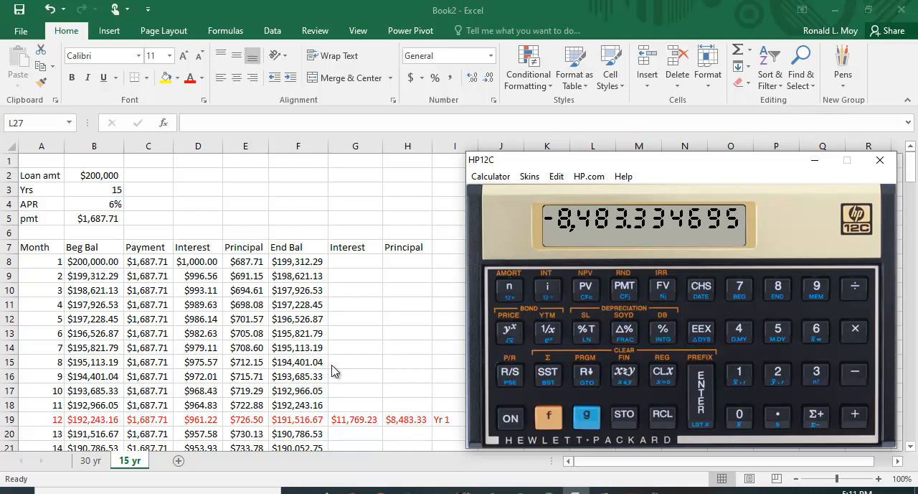
{"action": "mouse_move", "coordinate": [413, 433]}
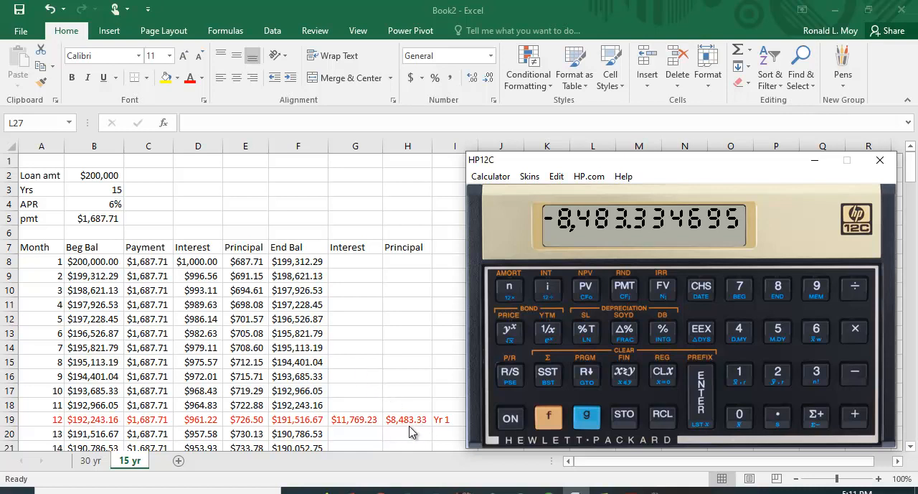
{"action": "mouse_move", "coordinate": [408, 442]}
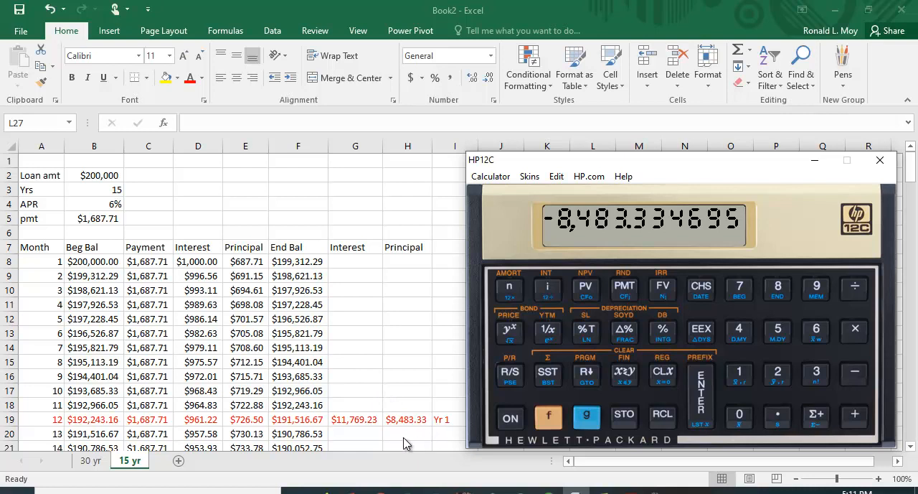
{"action": "mouse_move", "coordinate": [420, 432]}
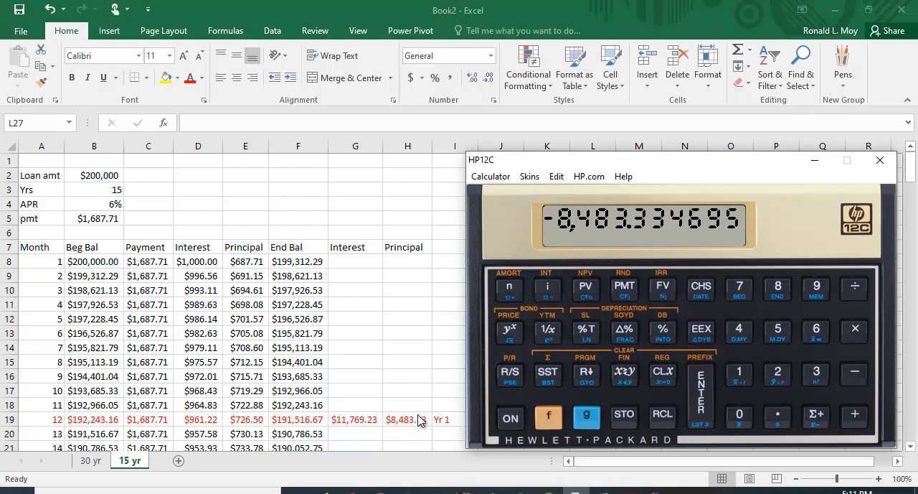
{"action": "mouse_move", "coordinate": [161, 272]}
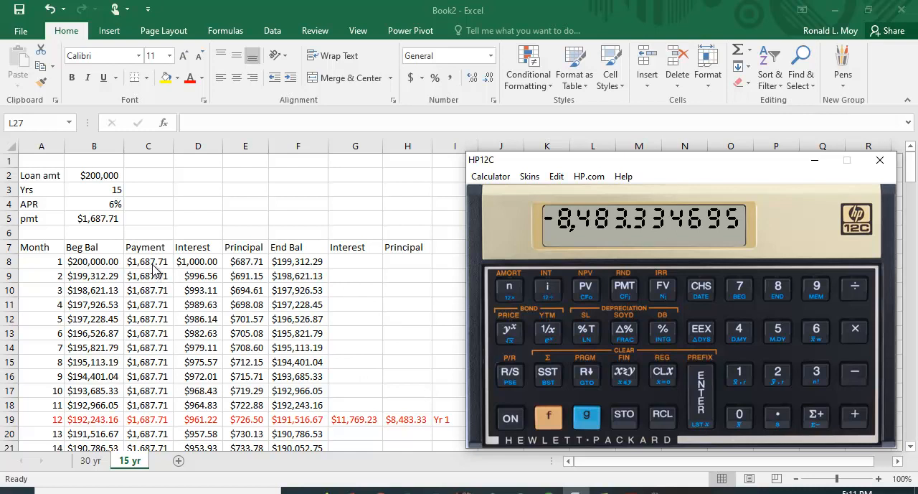
{"action": "mouse_move", "coordinate": [161, 299]}
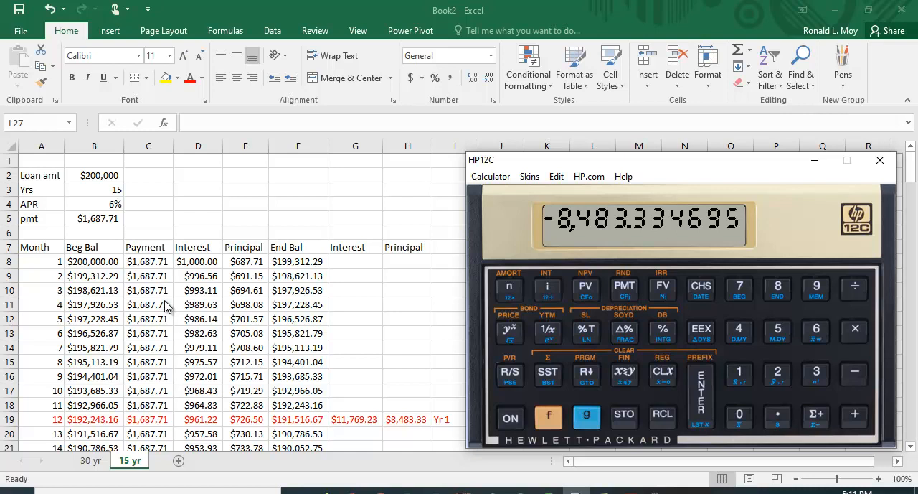
{"action": "mouse_move", "coordinate": [147, 261]}
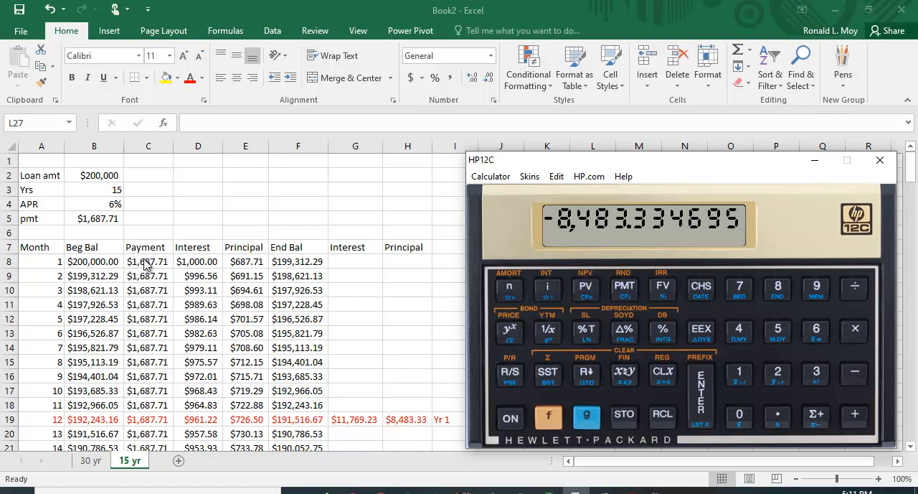
{"action": "mouse_move", "coordinate": [146, 264]}
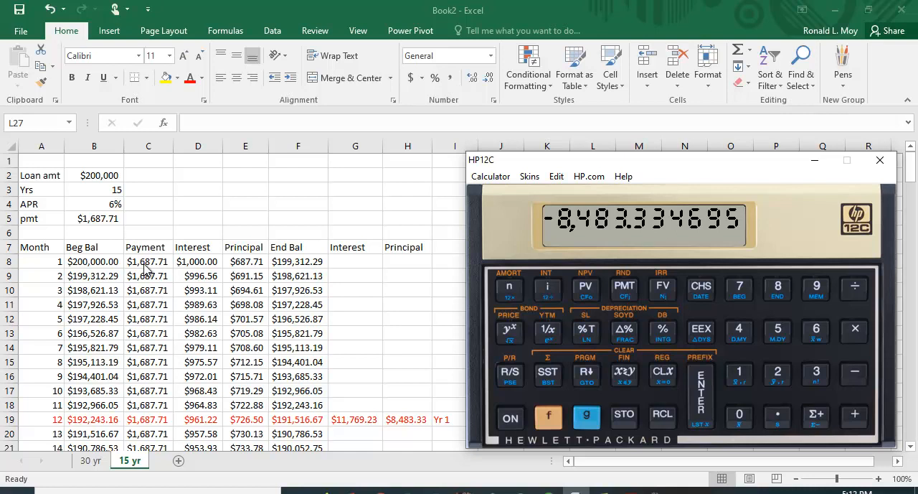
{"action": "mouse_move", "coordinate": [406, 426]}
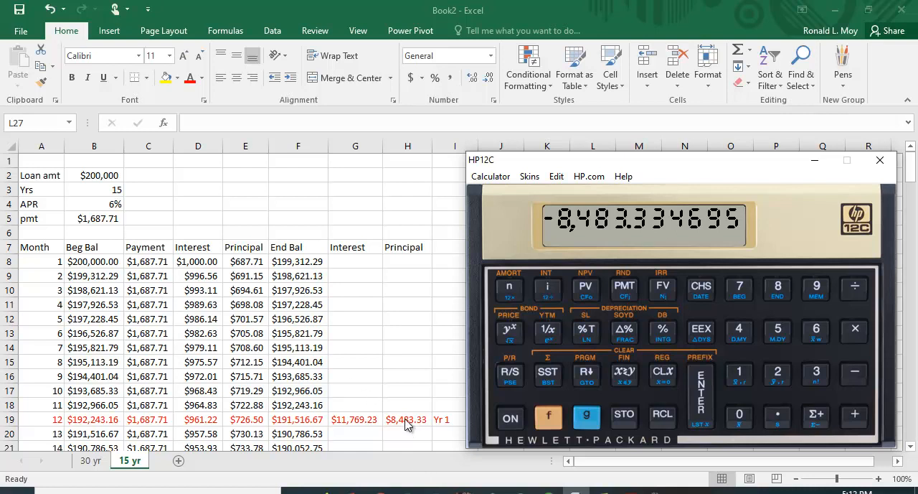
{"action": "mouse_move", "coordinate": [393, 368]}
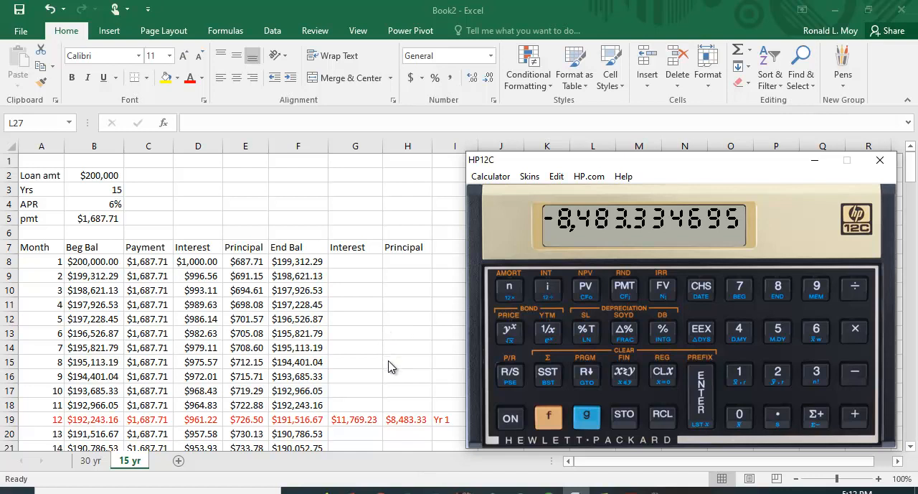
{"action": "mouse_move", "coordinate": [421, 384]}
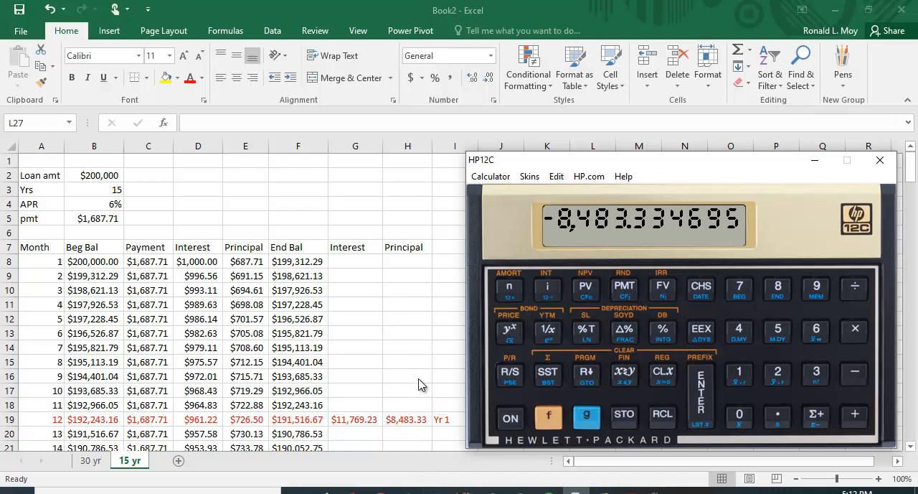
{"action": "mouse_move", "coordinate": [425, 369]}
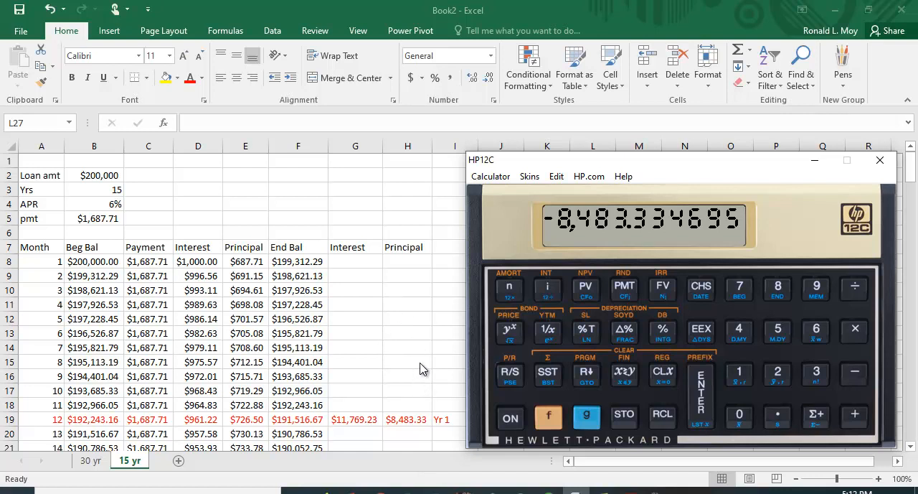
{"action": "left_click", "coordinate": [881, 159]}
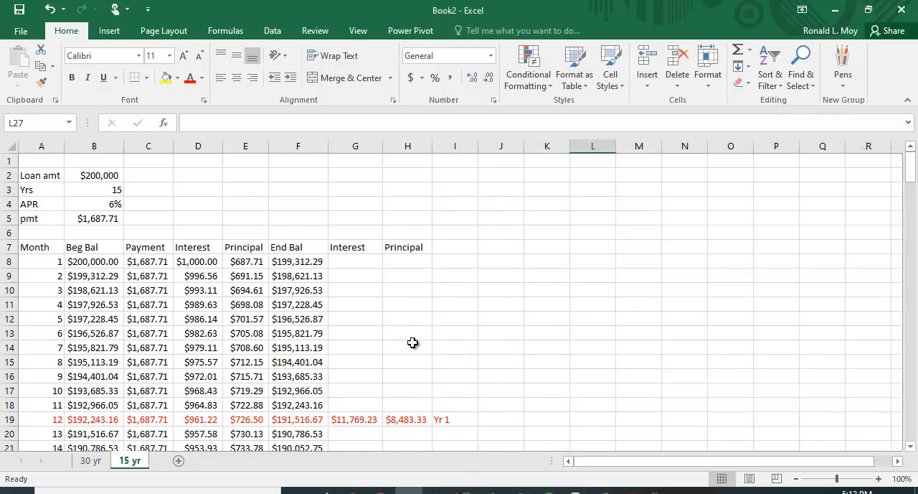
{"action": "scroll", "scroll_direction": "down", "scroll_amount": 3}
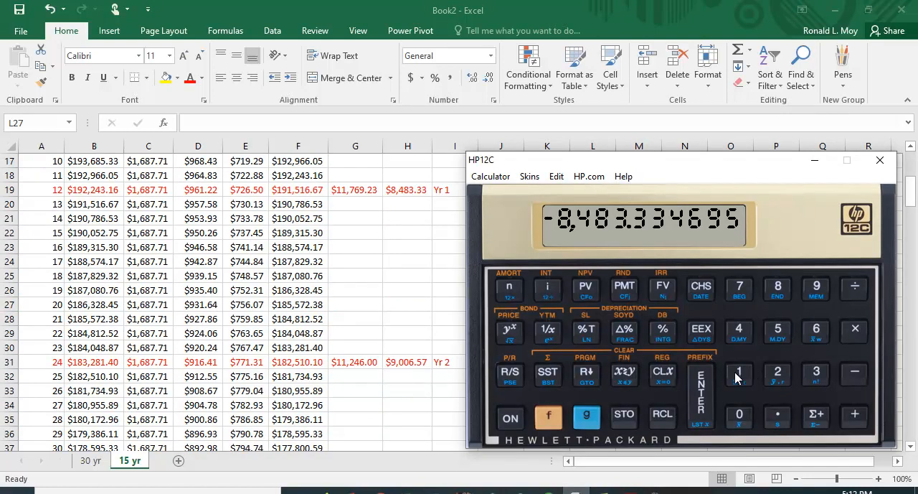
{"action": "left_click", "coordinate": [548, 416]}
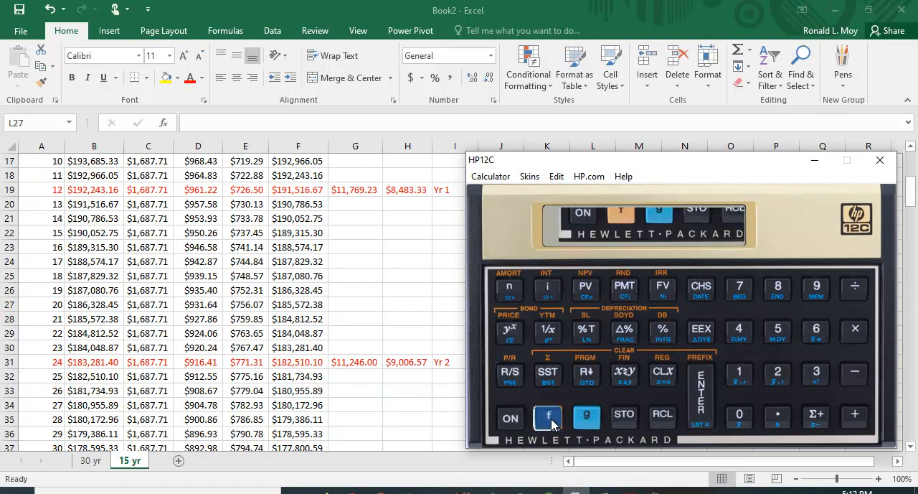
{"action": "left_click", "coordinate": [548, 416]}
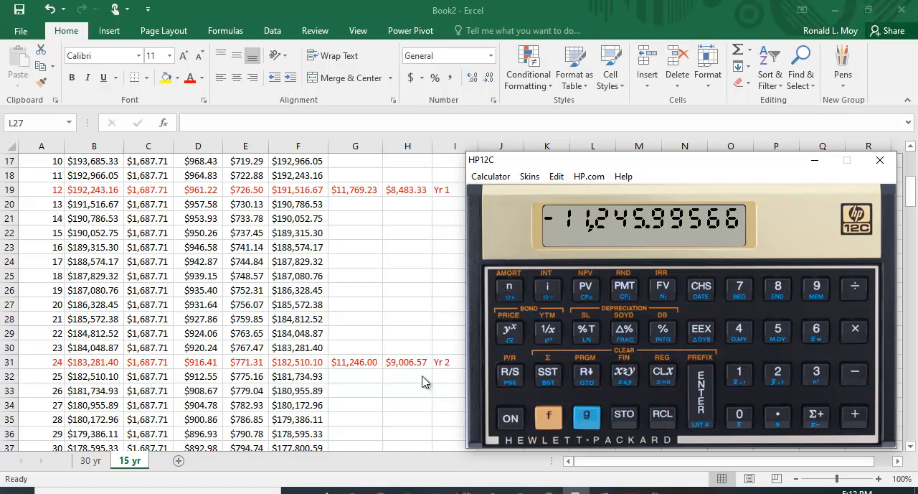
{"action": "mouse_move", "coordinate": [350, 376]}
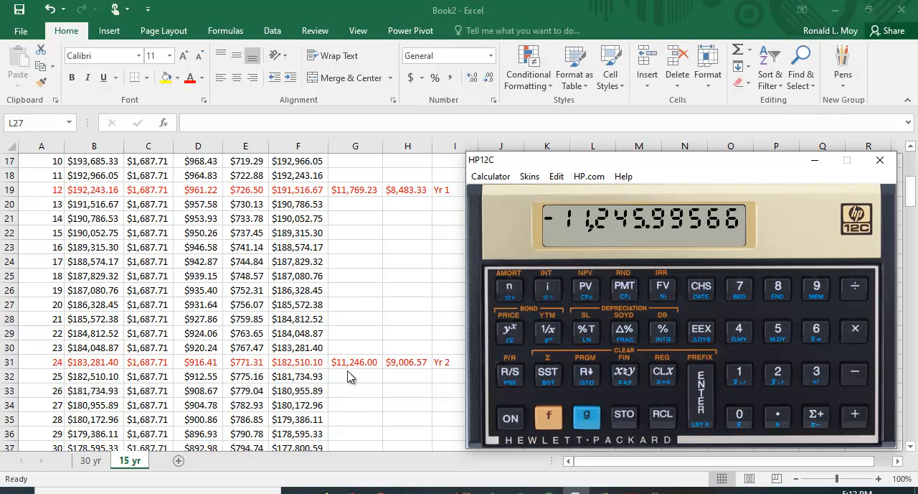
{"action": "mouse_move", "coordinate": [364, 374]}
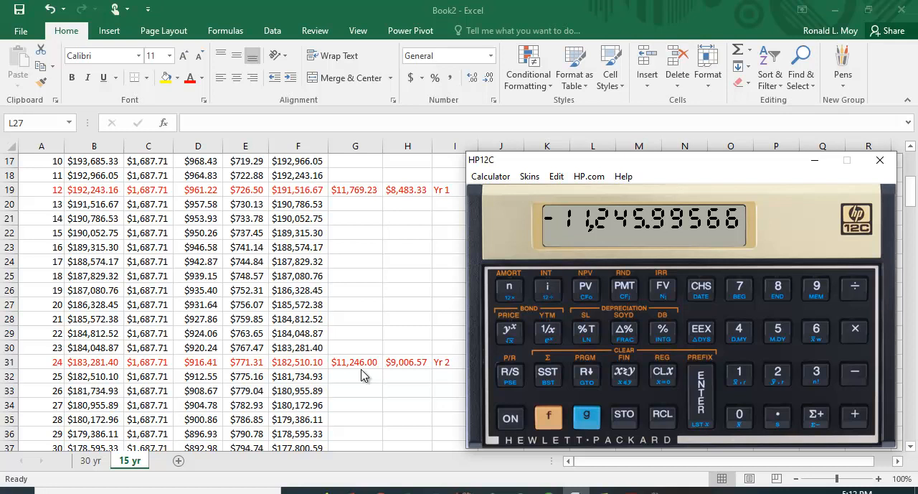
{"action": "mouse_move", "coordinate": [393, 371]}
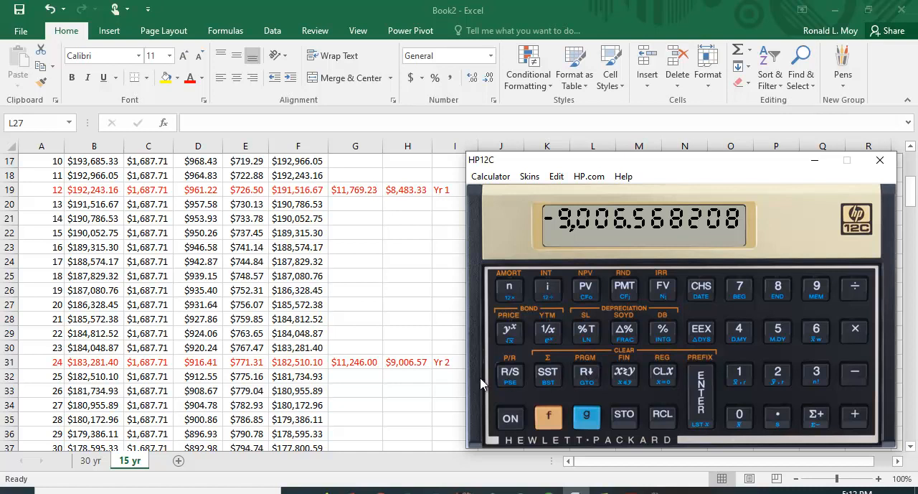
{"action": "mouse_move", "coordinate": [412, 372]}
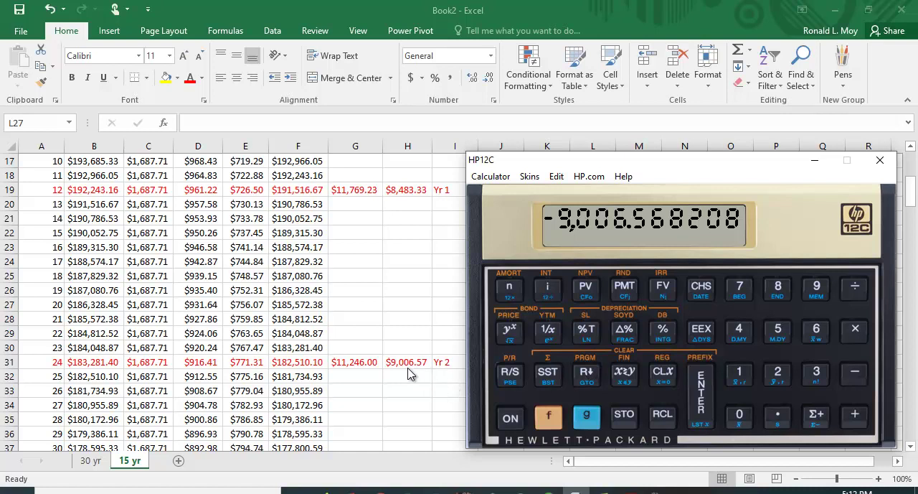
{"action": "mouse_move", "coordinate": [438, 271]}
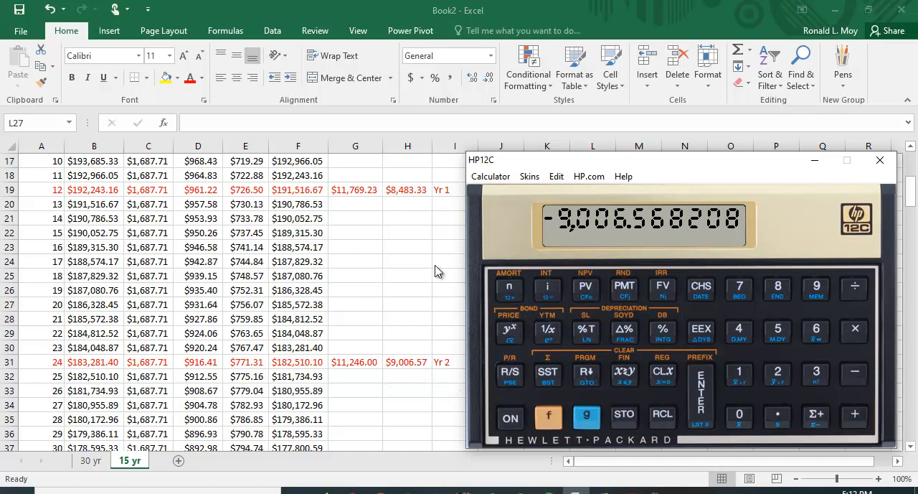
{"action": "mouse_move", "coordinate": [422, 394]}
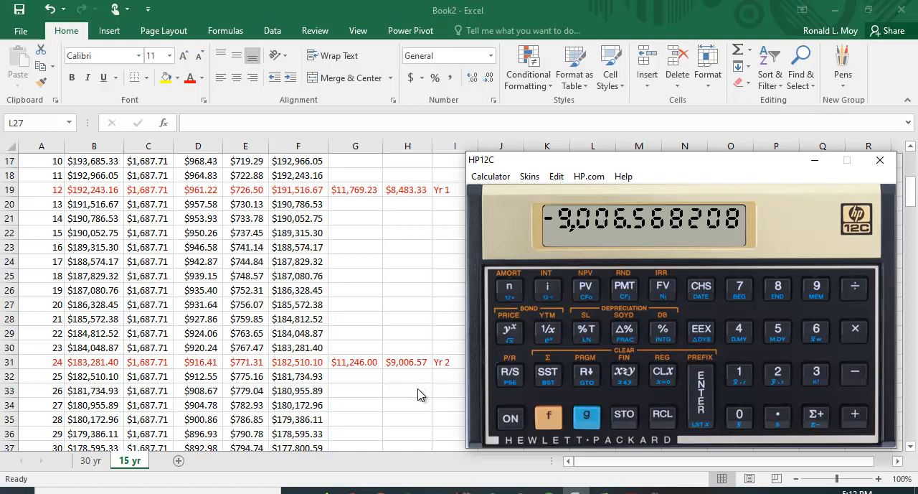
{"action": "mouse_move", "coordinate": [419, 387]}
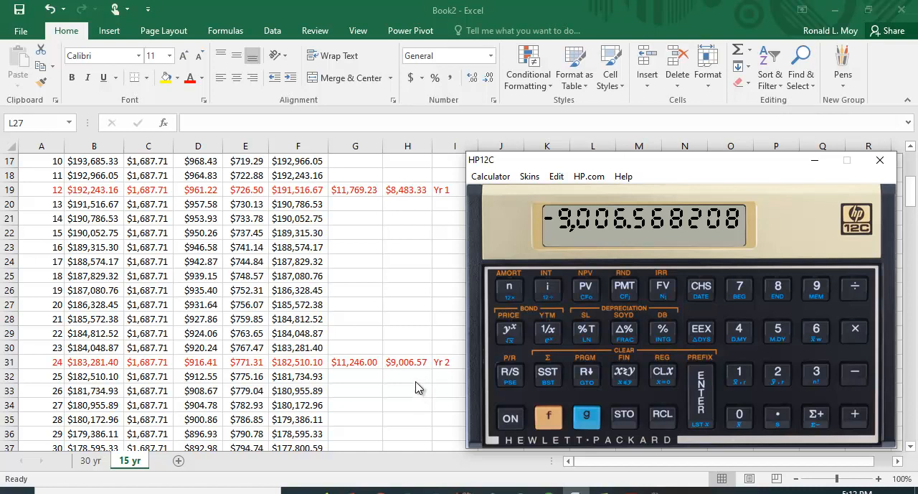
{"action": "mouse_move", "coordinate": [430, 302]}
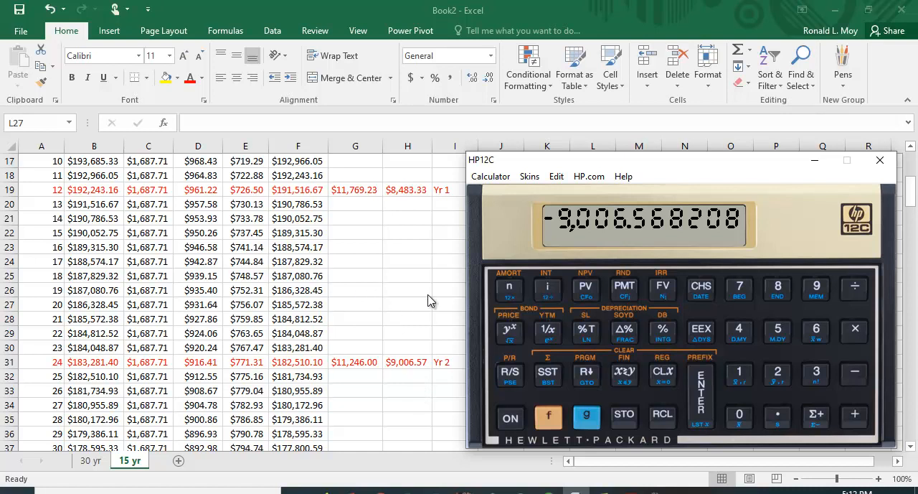
{"action": "mouse_move", "coordinate": [436, 298]}
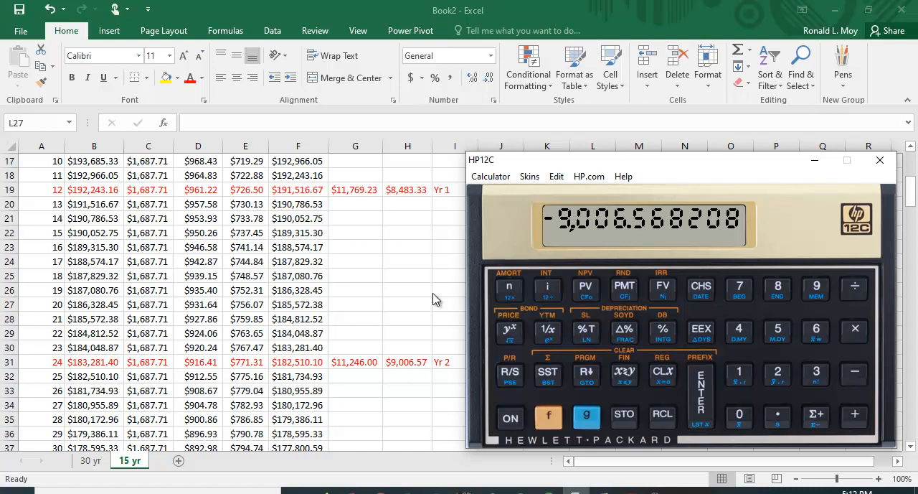
{"action": "mouse_move", "coordinate": [817, 271]}
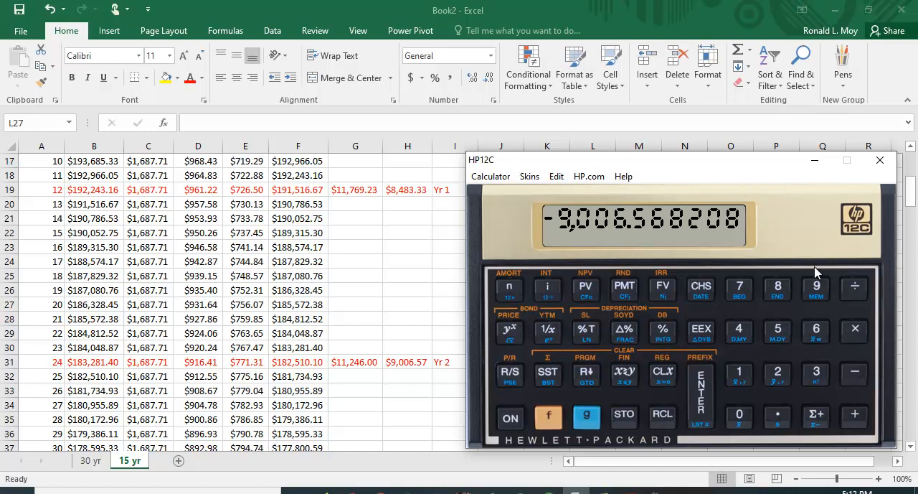
{"action": "mouse_move", "coordinate": [509, 350]}
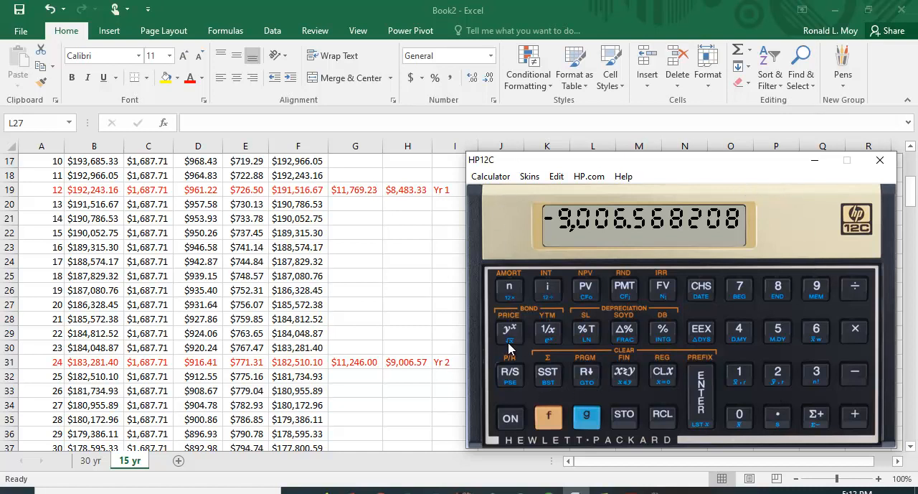
{"action": "mouse_move", "coordinate": [499, 236]}
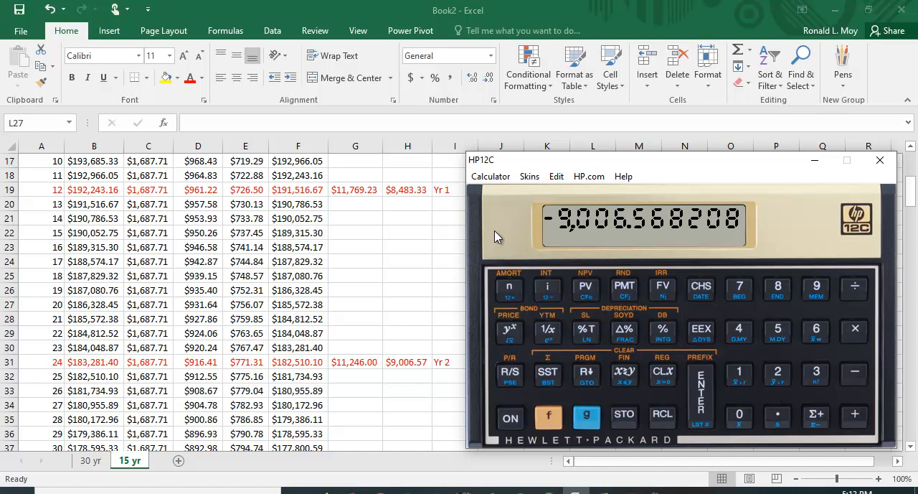
{"action": "mouse_move", "coordinate": [347, 212]}
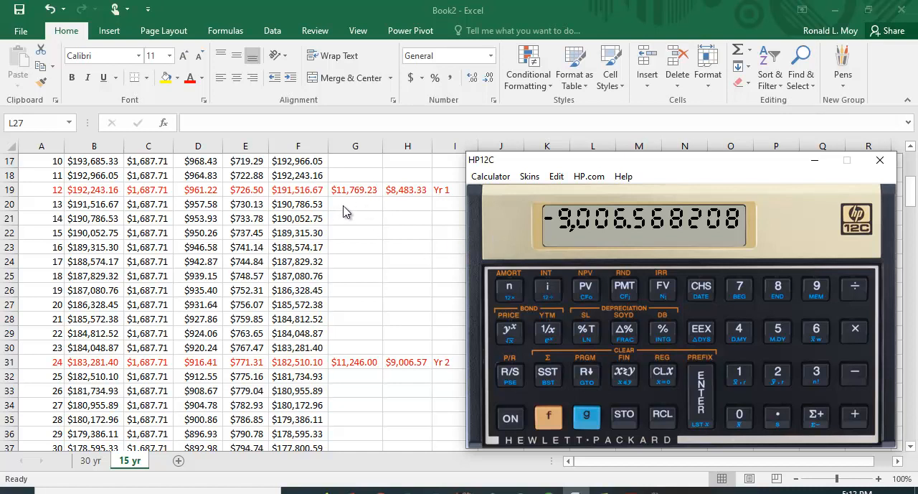
{"action": "mouse_move", "coordinate": [700, 373]}
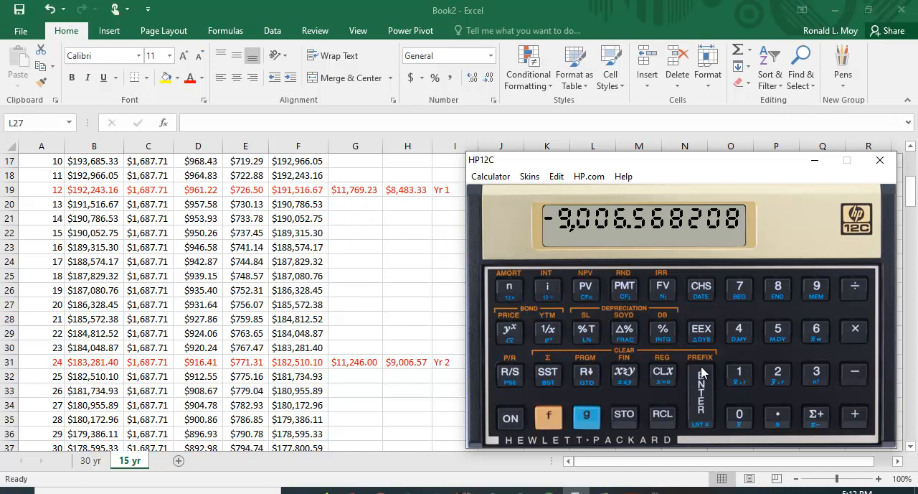
- Store 180 months as the loan term again, ready to recompute the -1,687.713656 payment
{"action": "left_click", "coordinate": [778, 287]}
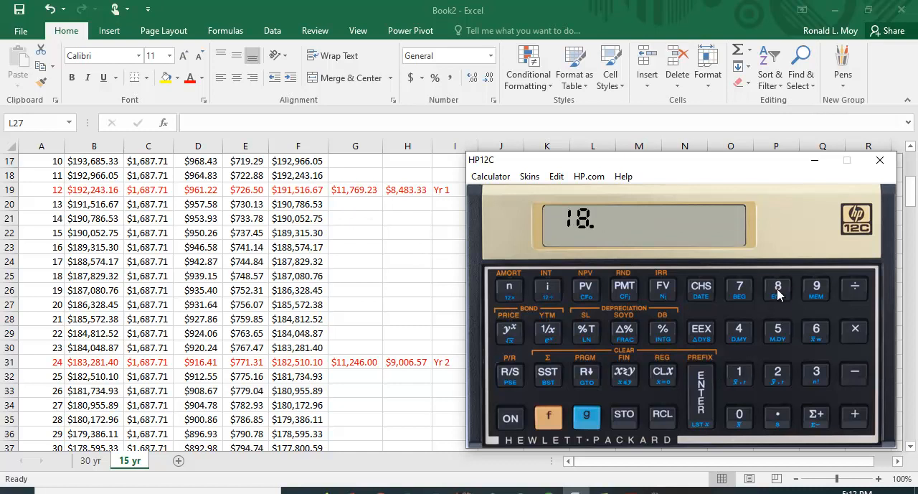
{"action": "left_click", "coordinate": [737, 415]}
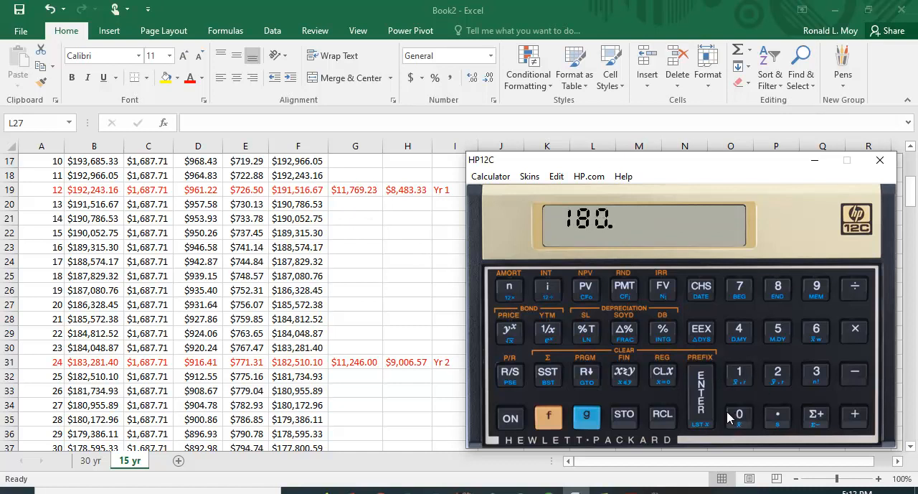
{"action": "mouse_move", "coordinate": [508, 290]}
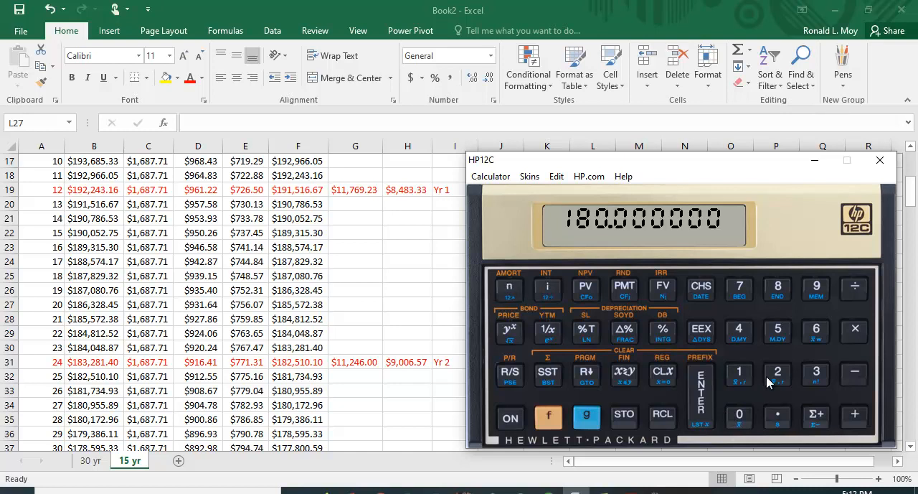
{"action": "left_click", "coordinate": [739, 415]}
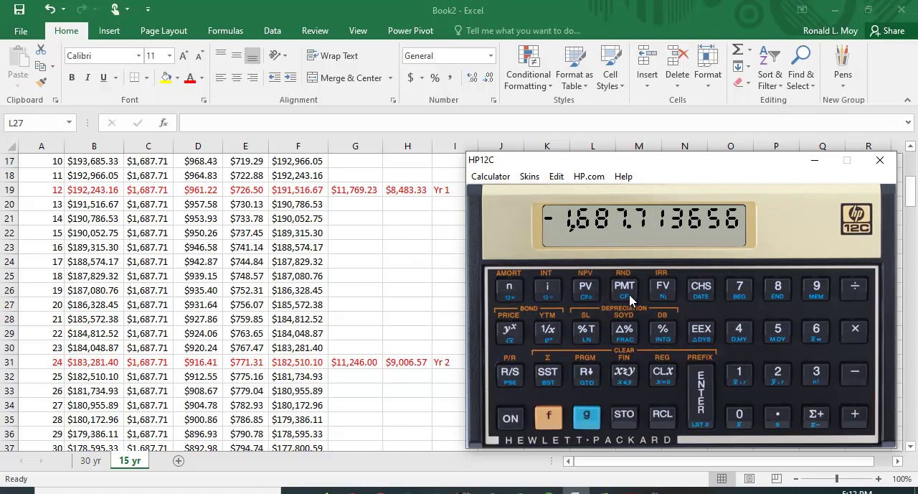
{"action": "mouse_move", "coordinate": [726, 149]}
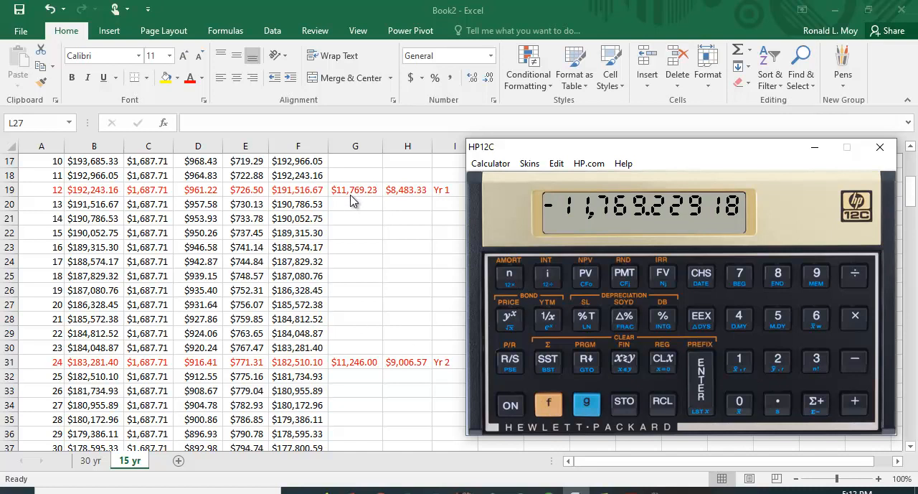
{"action": "mouse_move", "coordinate": [371, 202]}
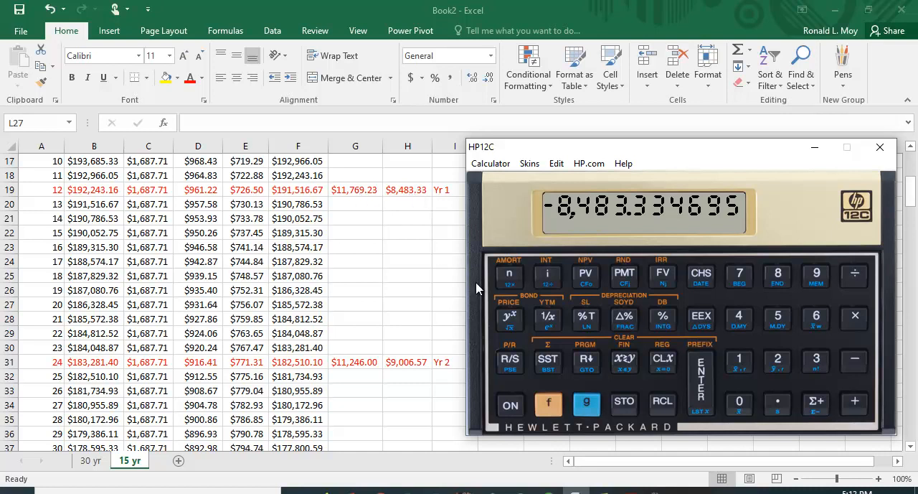
{"action": "mouse_move", "coordinate": [382, 198]}
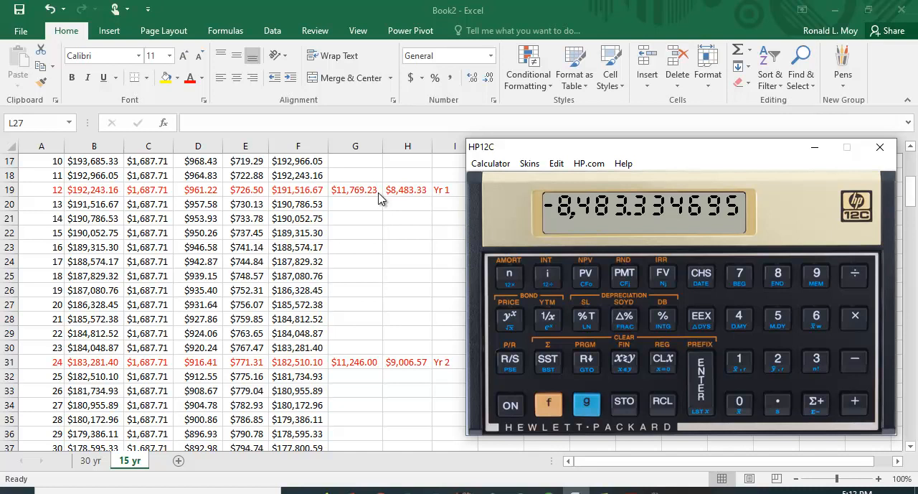
{"action": "mouse_move", "coordinate": [663, 403]}
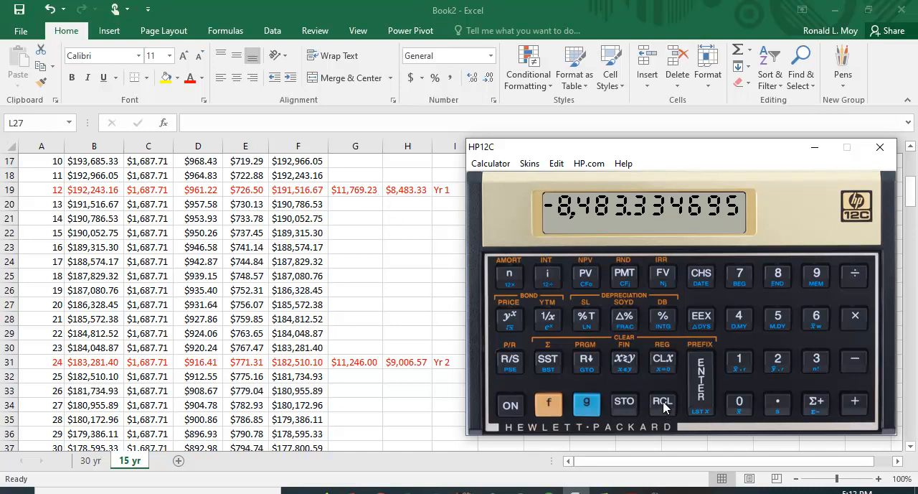
- Recall PV to show the remaining balance 191,516.6654 after year 1
{"action": "left_click", "coordinate": [585, 274]}
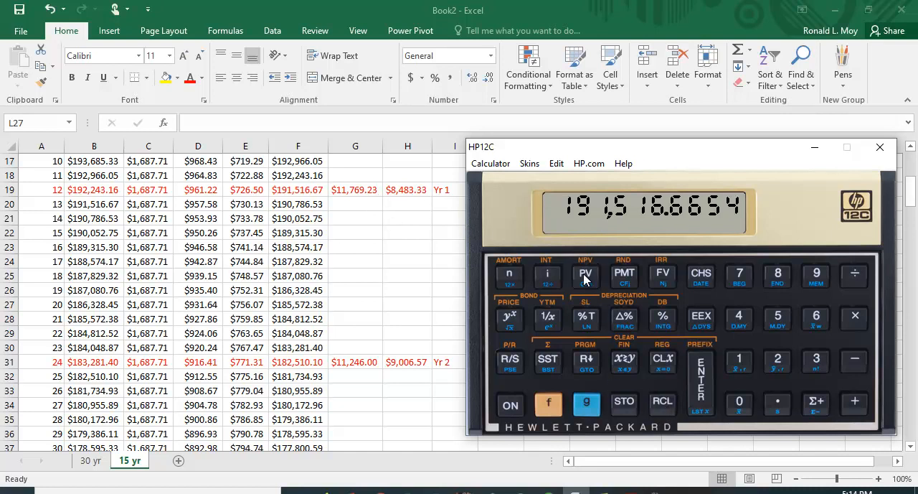
{"action": "mouse_move", "coordinate": [481, 230]}
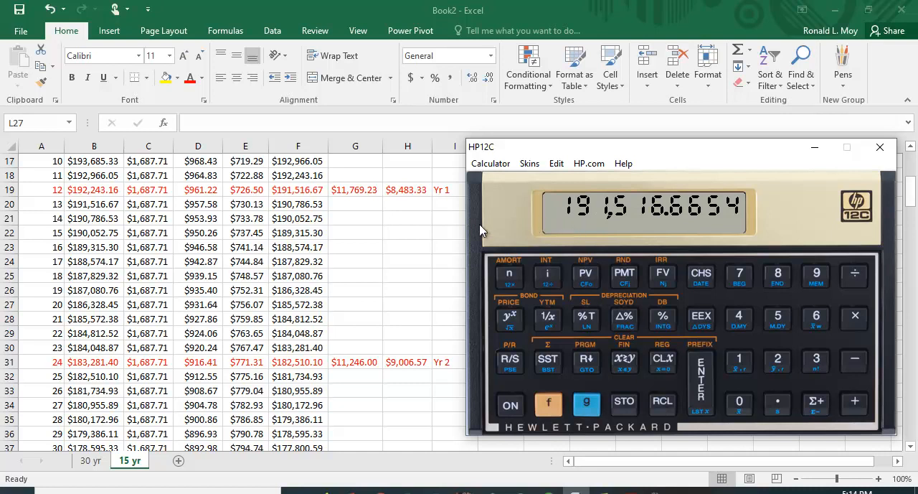
{"action": "mouse_move", "coordinate": [412, 207]}
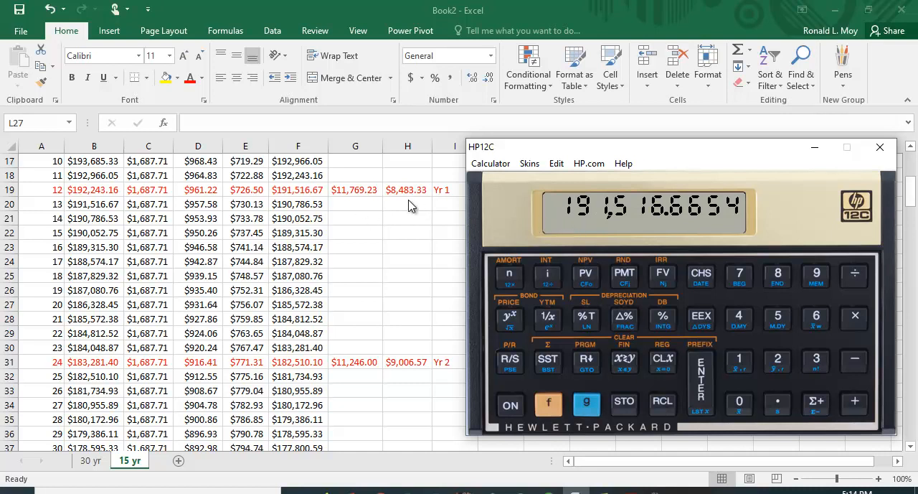
{"action": "mouse_move", "coordinate": [396, 206]}
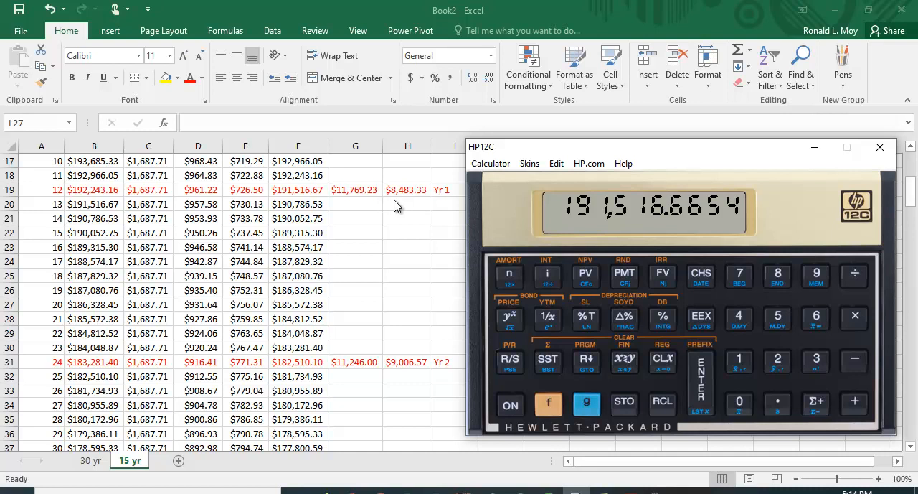
{"action": "mouse_move", "coordinate": [422, 203]}
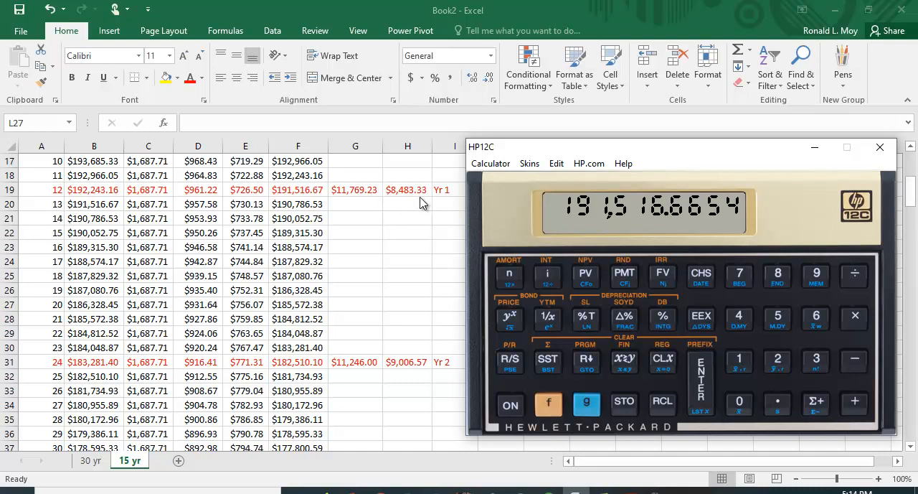
{"action": "mouse_move", "coordinate": [624, 319]}
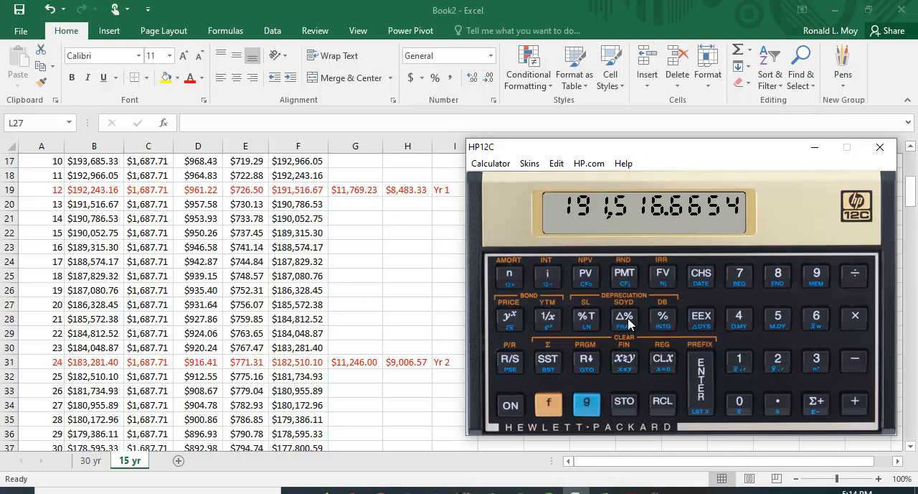
{"action": "mouse_move", "coordinate": [390, 198]}
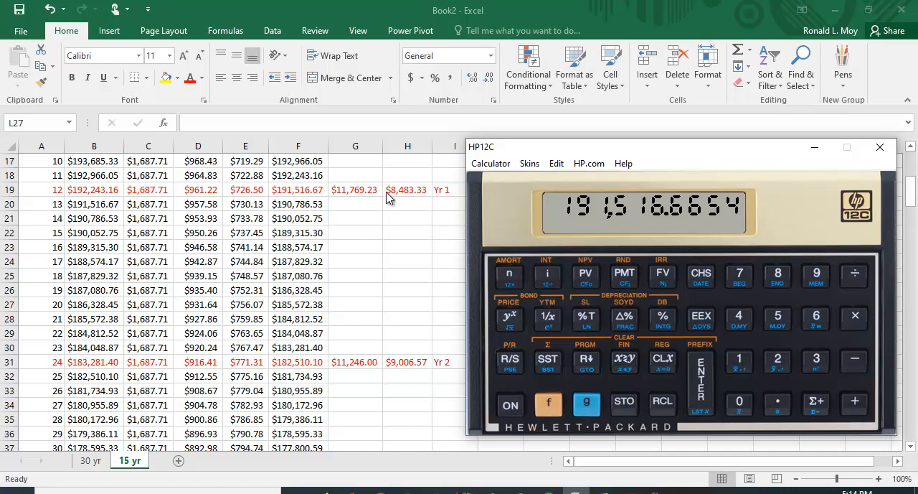
{"action": "mouse_move", "coordinate": [541, 304]}
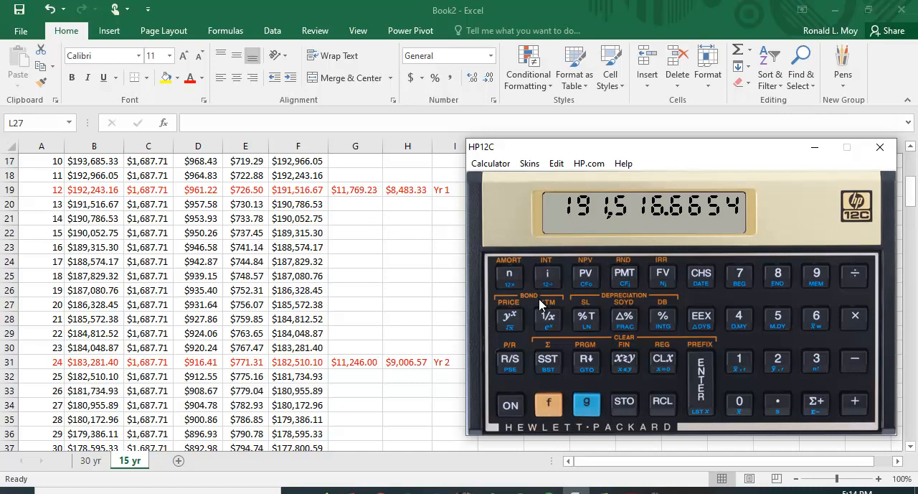
{"action": "mouse_move", "coordinate": [419, 267]}
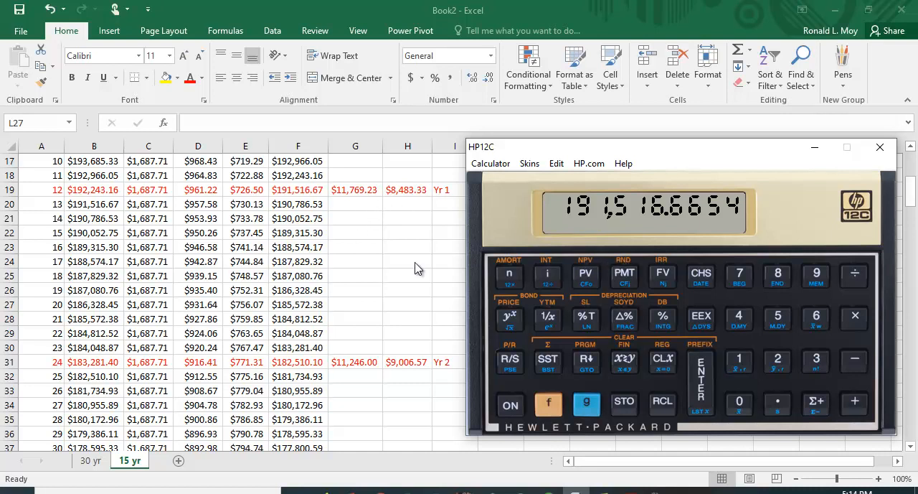